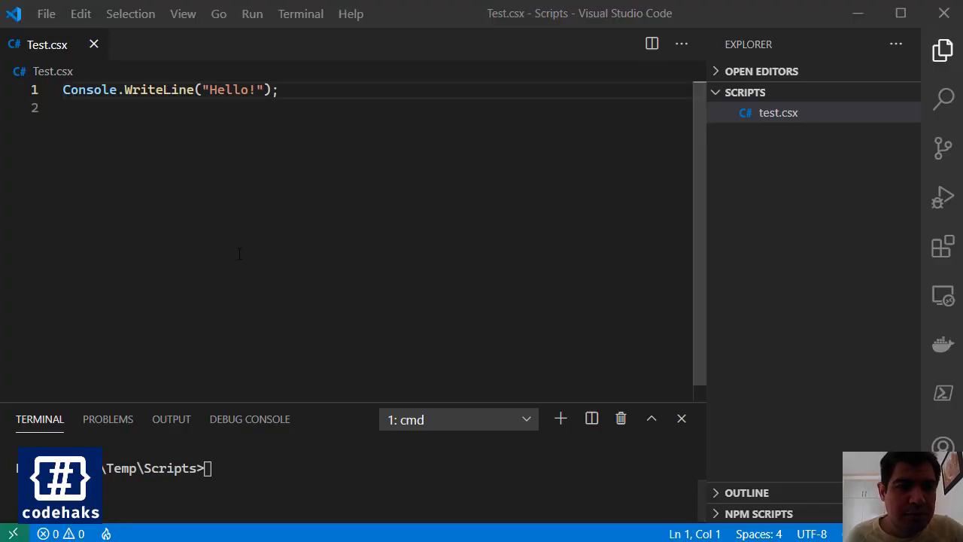
pyautogui.moveTo(771, 123)
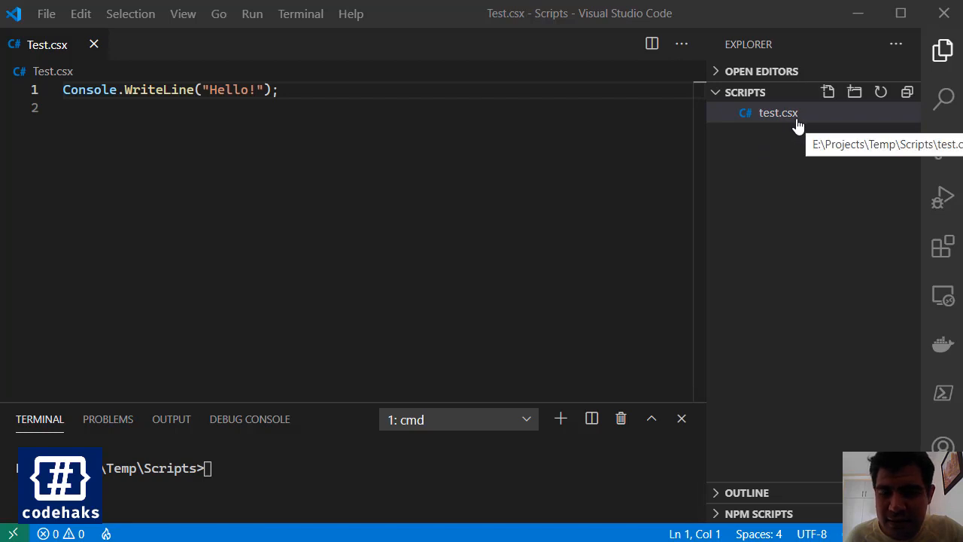
pyautogui.moveTo(799, 129)
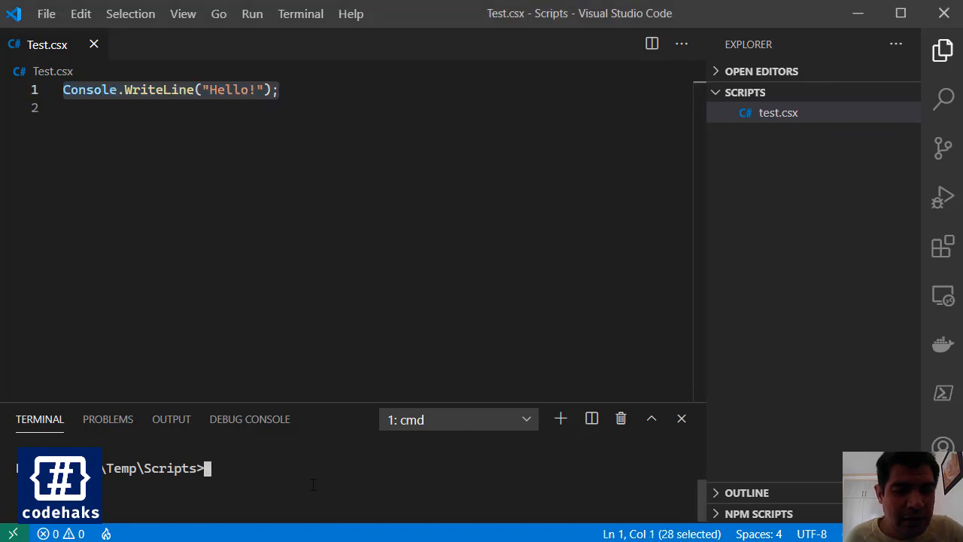
# Step: Try running csi in the VS Code terminal beside the Hello! script; it is unrecognized
pyautogui.write('si')
pyautogui.write('dev')
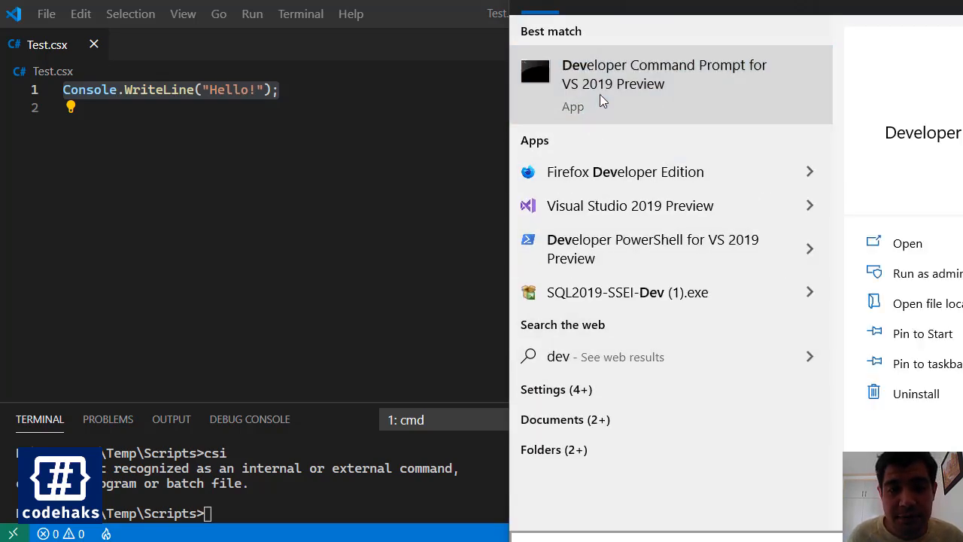
# Step: Launch the Developer Command Prompt for VS 2019 Preview from the Start menu results
pyautogui.click(663, 74)
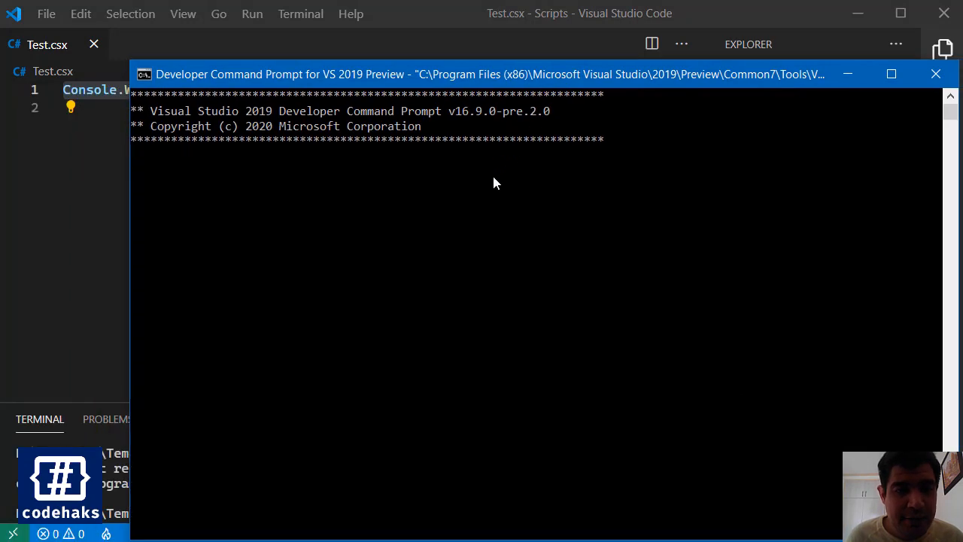
# Step: Start csi, evaluate 2+1 to get 3, try date, then exit the interactive session
pyautogui.write('csi')
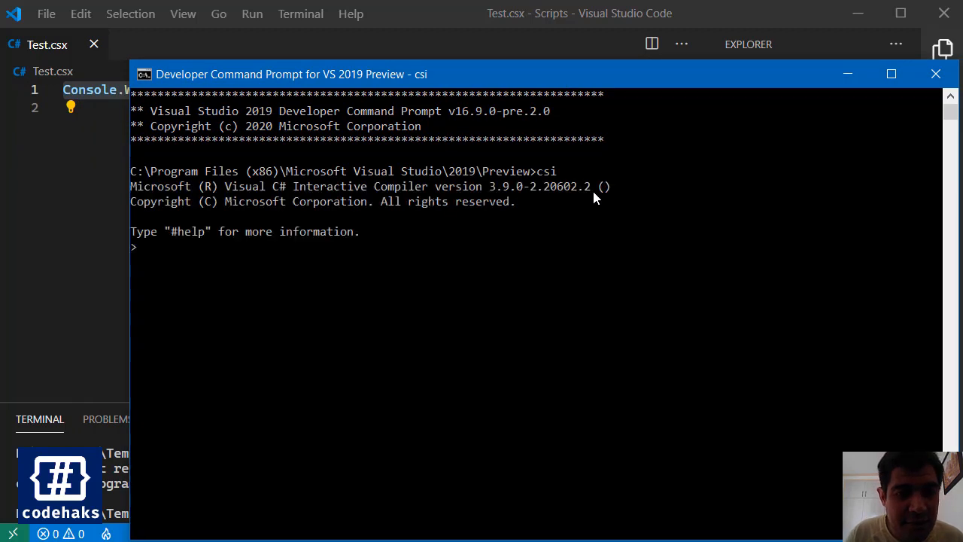
pyautogui.write('2+')
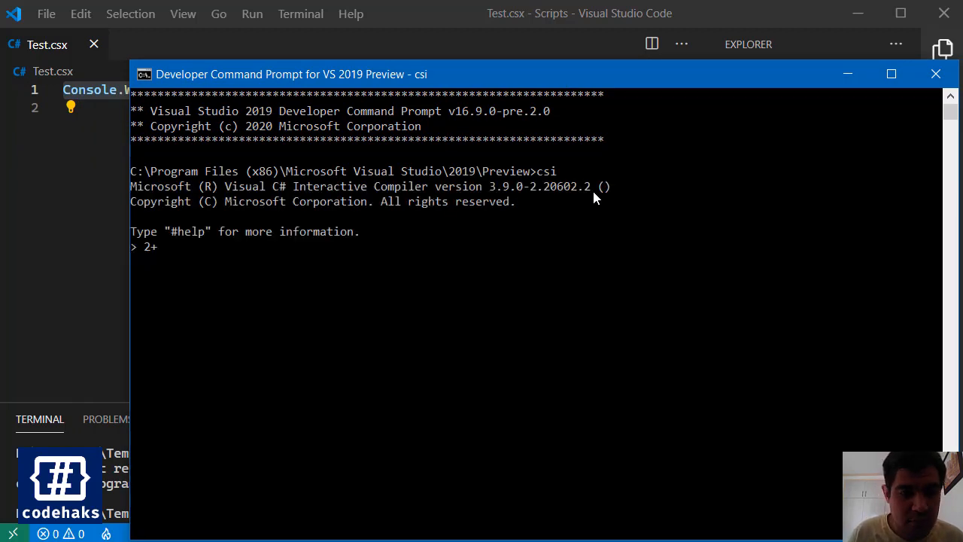
pyautogui.write('1')
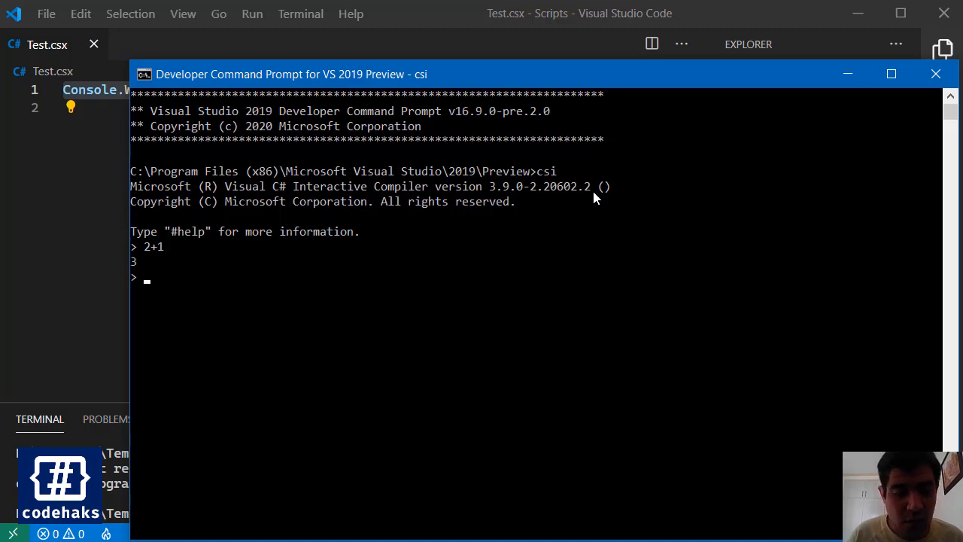
pyautogui.write('d')
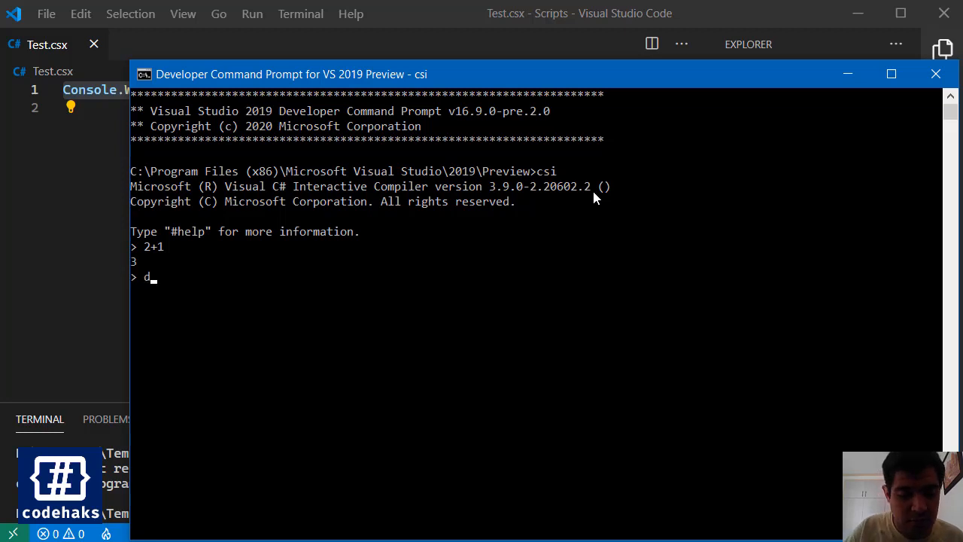
pyautogui.write('ate')
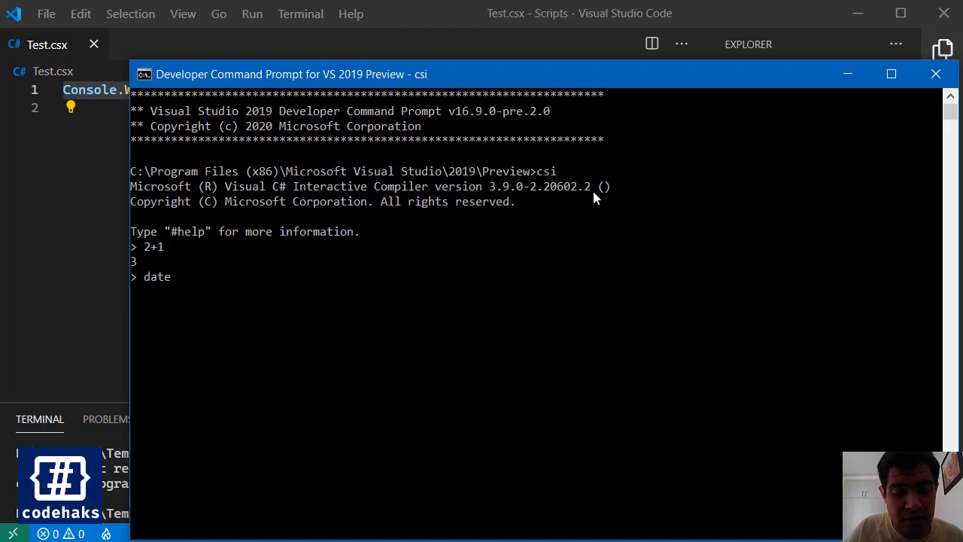
pyautogui.write('date')
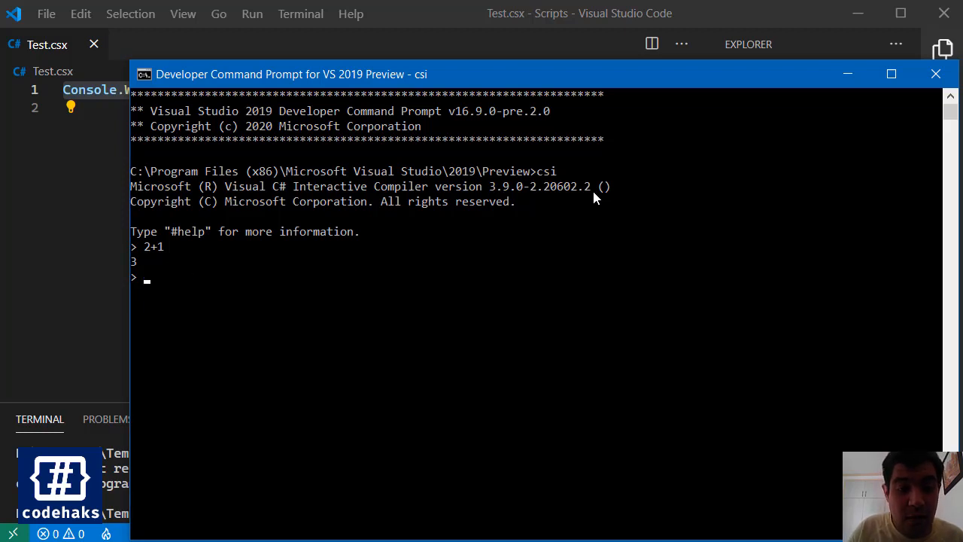
pyautogui.press('ctrl+c')
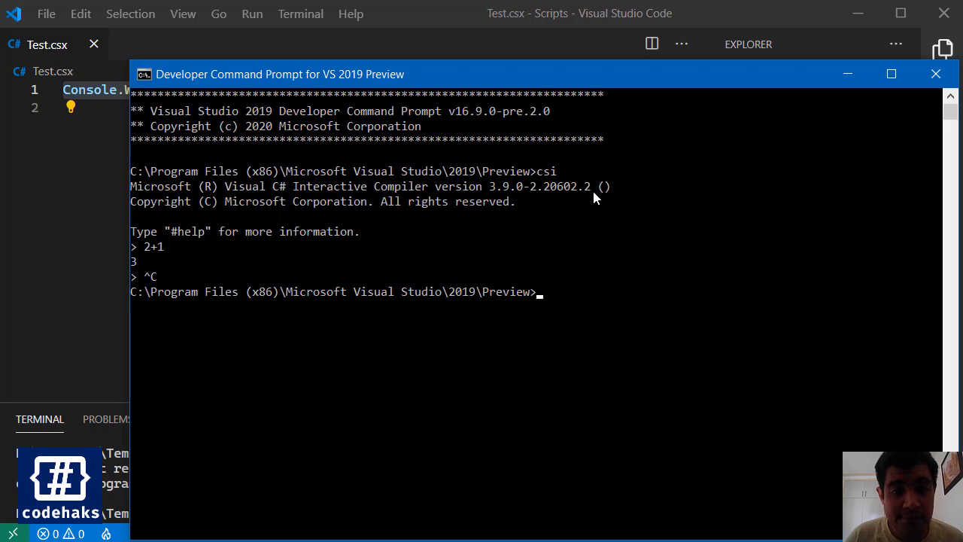
# Step: Enter csi in the prompt followed by test.csx's full path copied from Explorer
pyautogui.write('c')
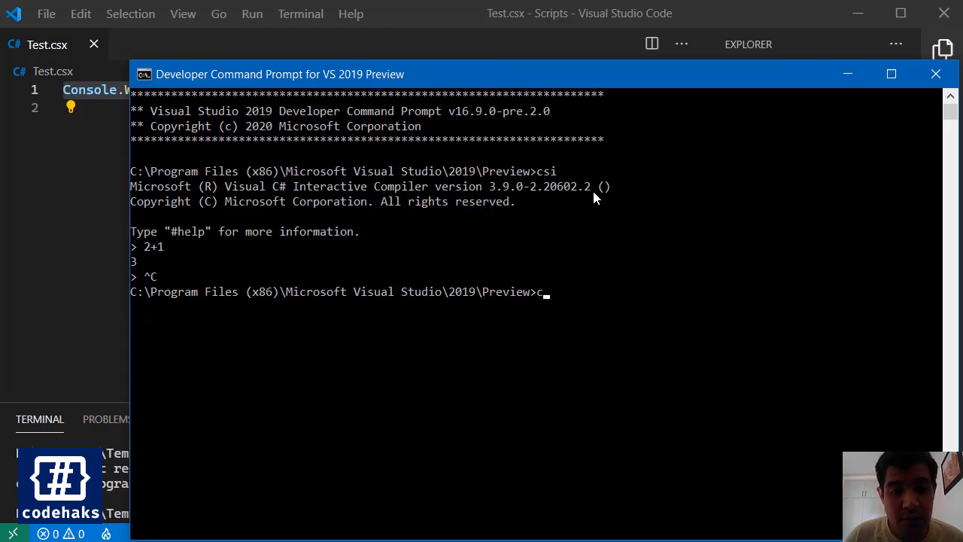
pyautogui.write('si')
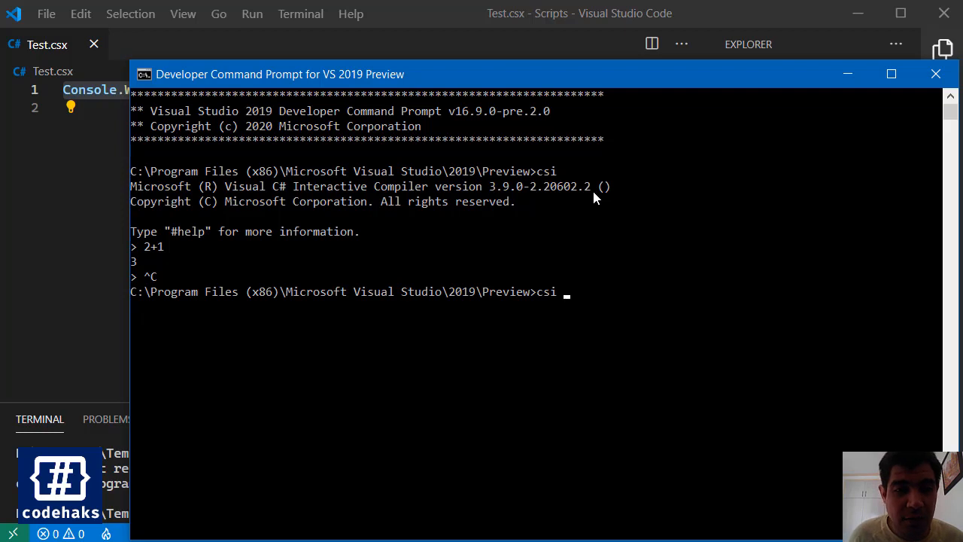
pyautogui.rightClick(778, 112)
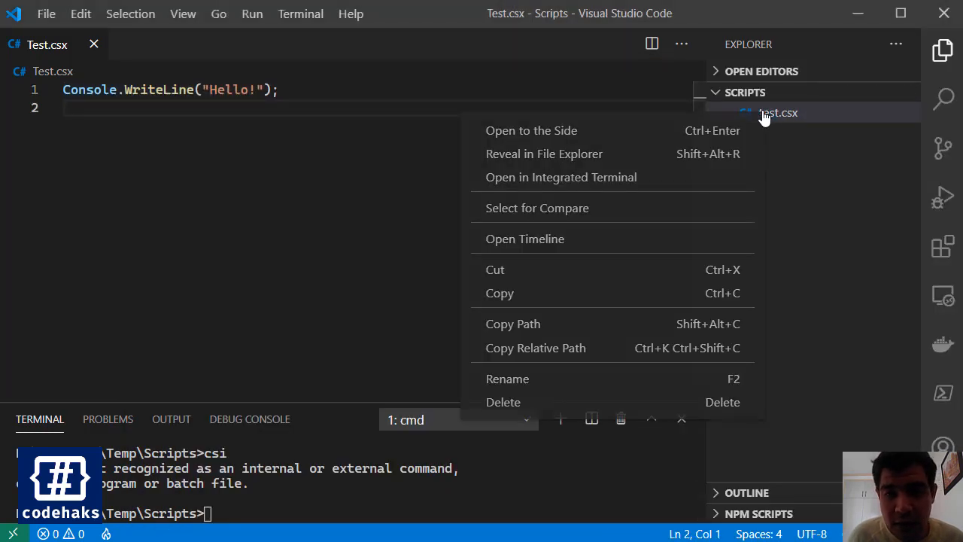
pyautogui.moveTo(630, 337)
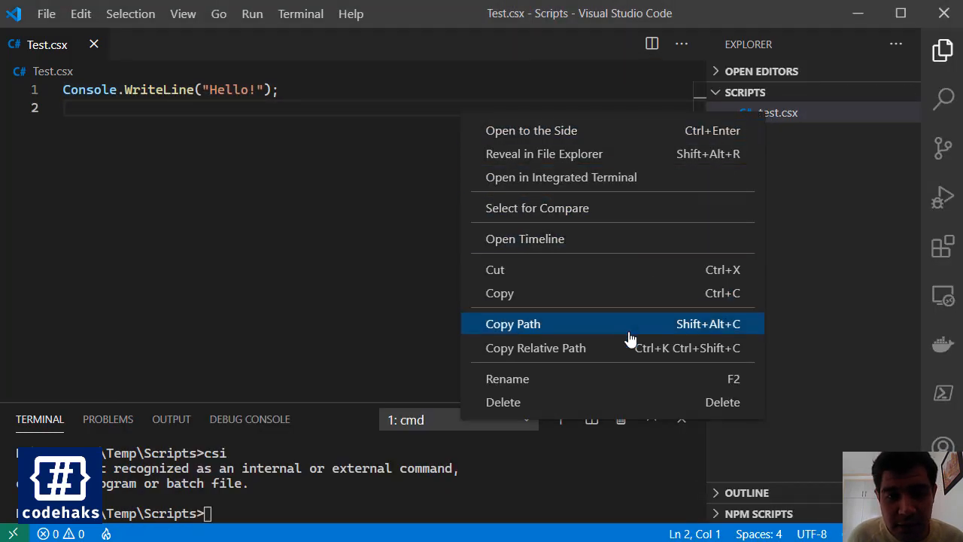
pyautogui.click(513, 323)
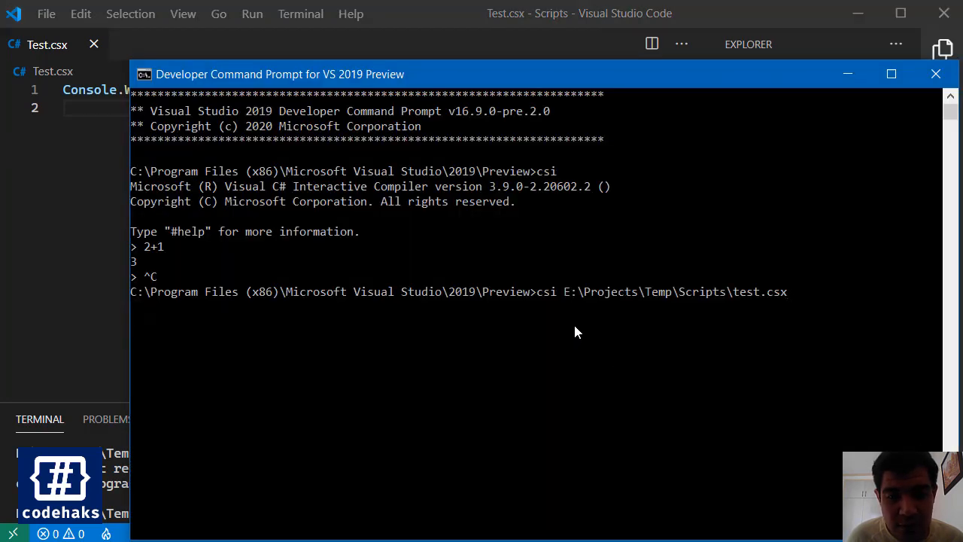
pyautogui.moveTo(811, 354)
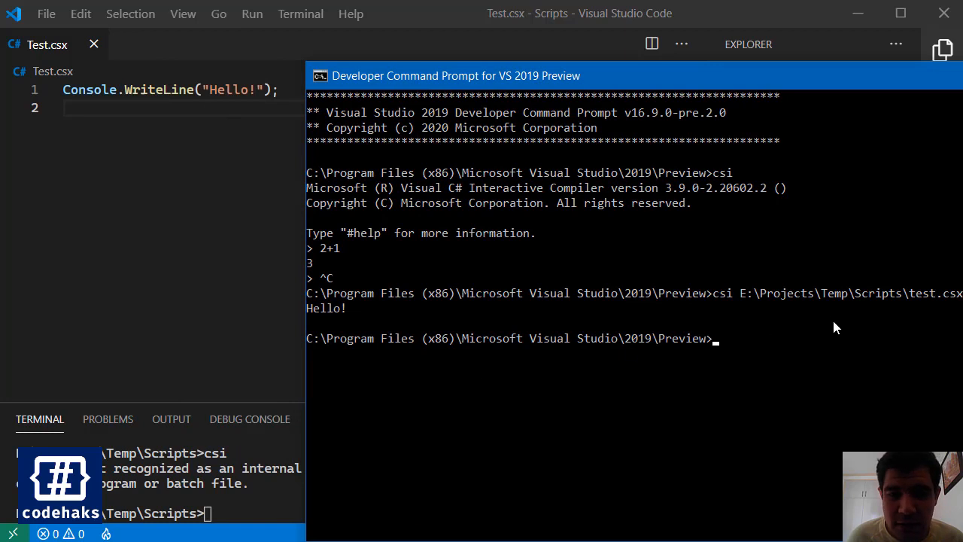
pyautogui.moveTo(733, 349)
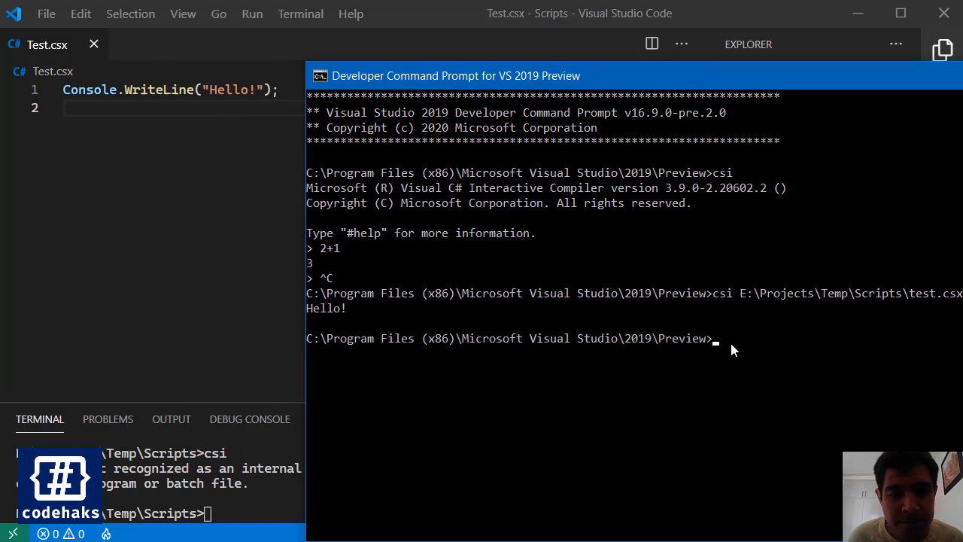
pyautogui.moveTo(745, 327)
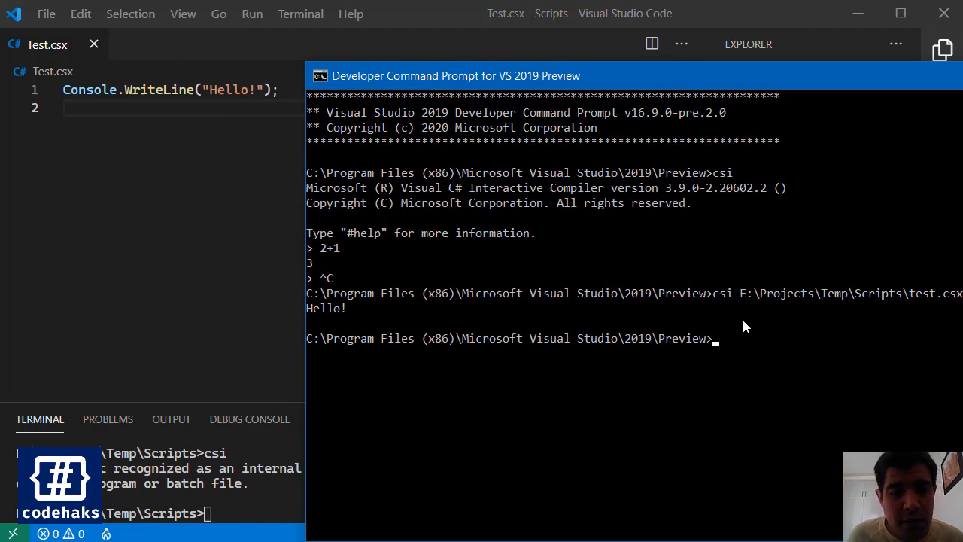
pyautogui.moveTo(414, 289)
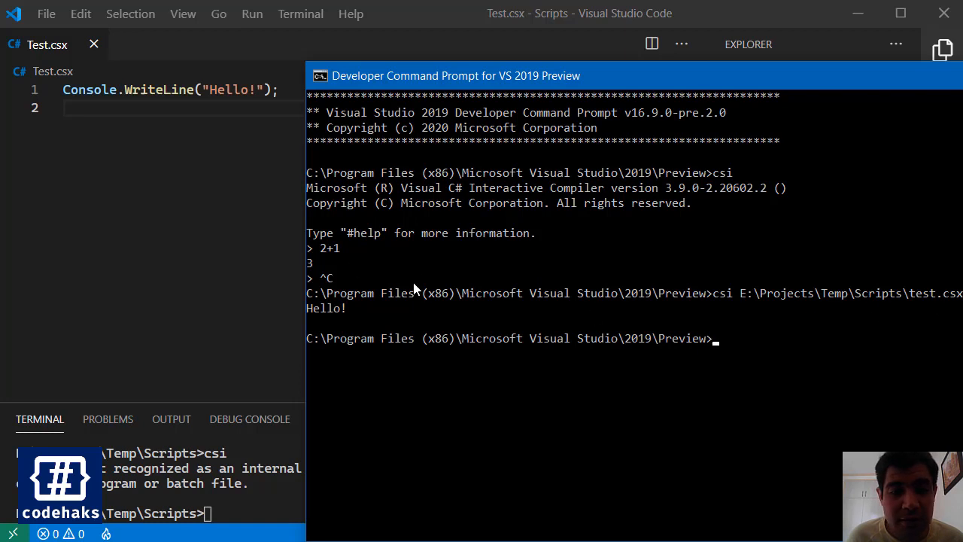
pyautogui.moveTo(680, 350)
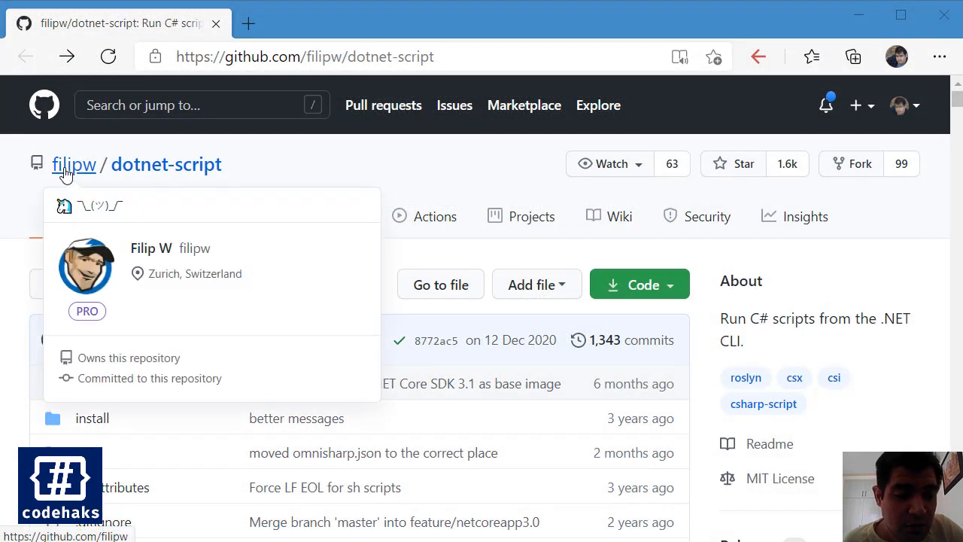
pyautogui.moveTo(327, 231)
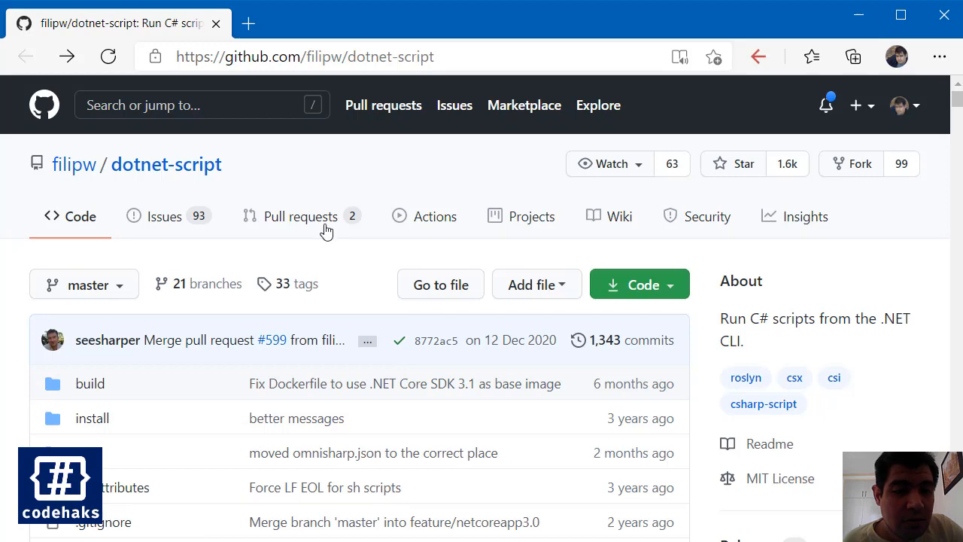
pyautogui.scroll(-3)
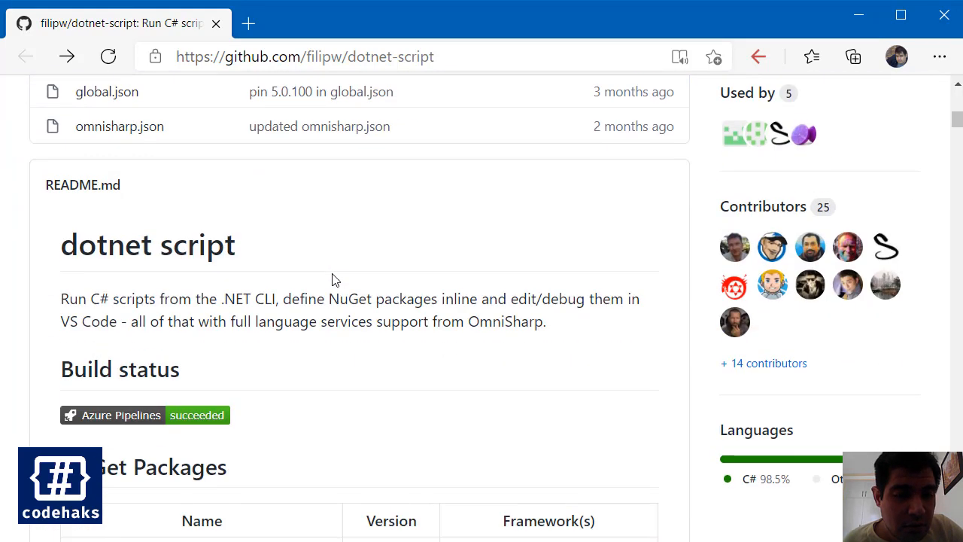
pyautogui.scroll(-3)
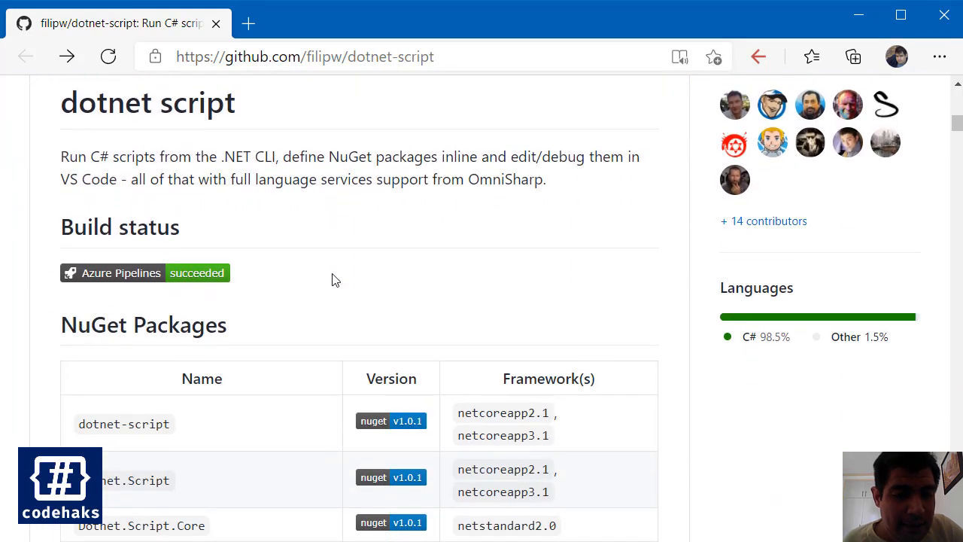
pyautogui.moveTo(176, 429)
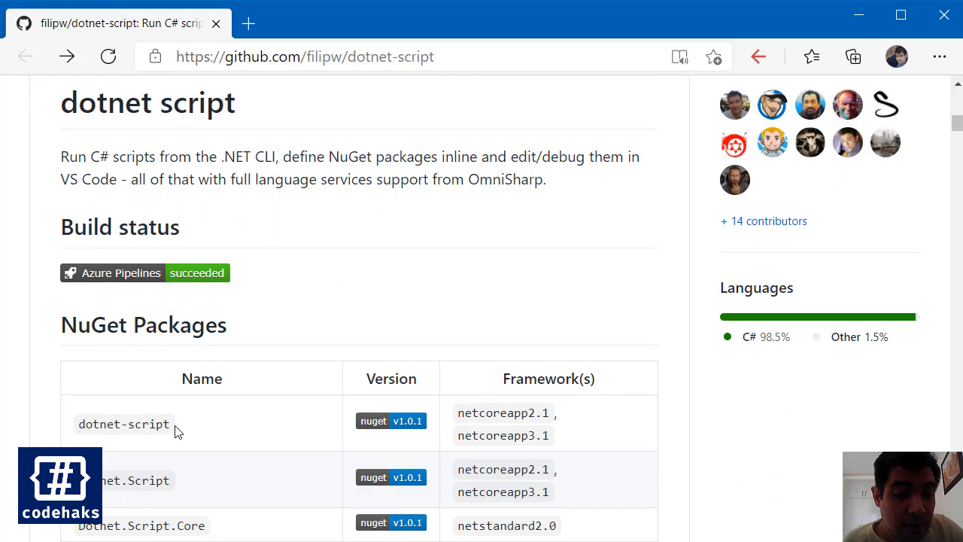
pyautogui.doubleClick(123, 424)
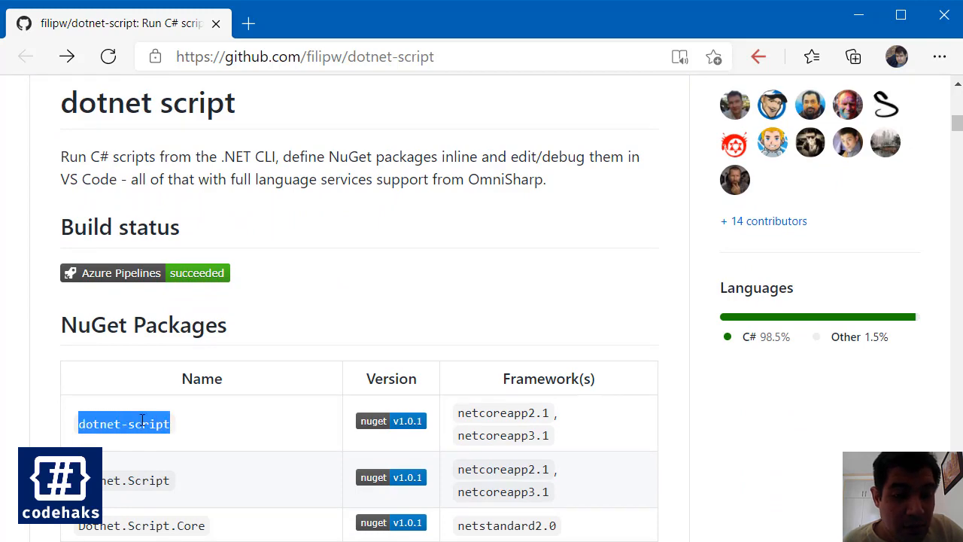
pyautogui.scroll(-3)
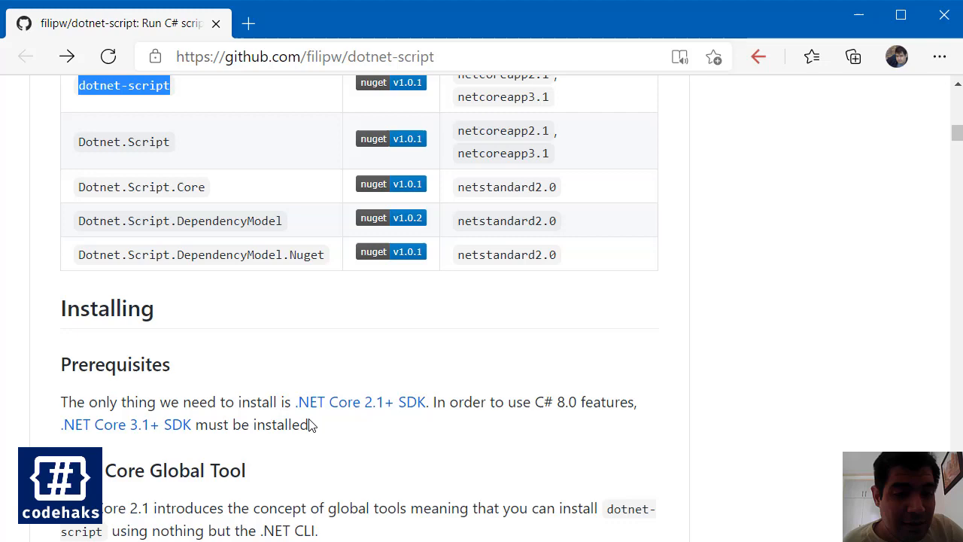
pyautogui.scroll(-3)
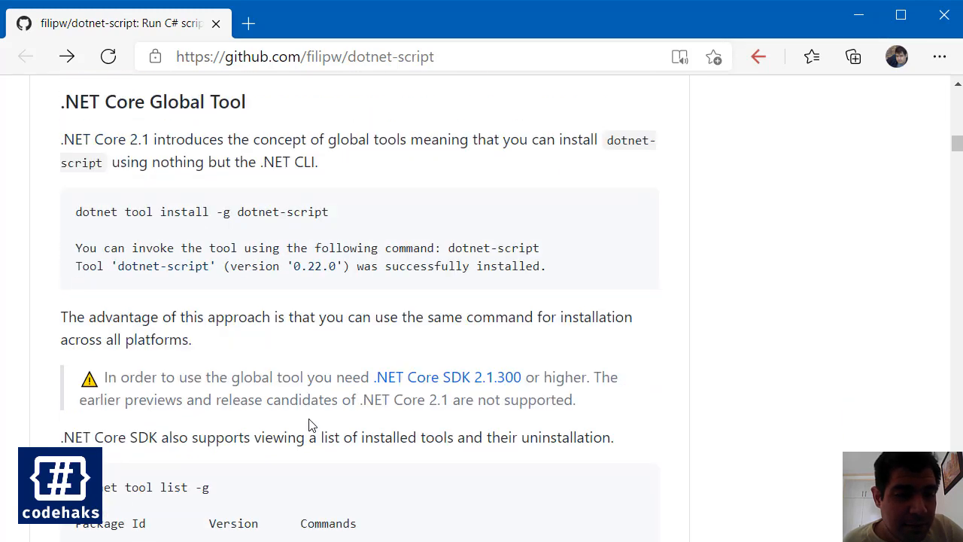
pyautogui.tripleClick(202, 211)
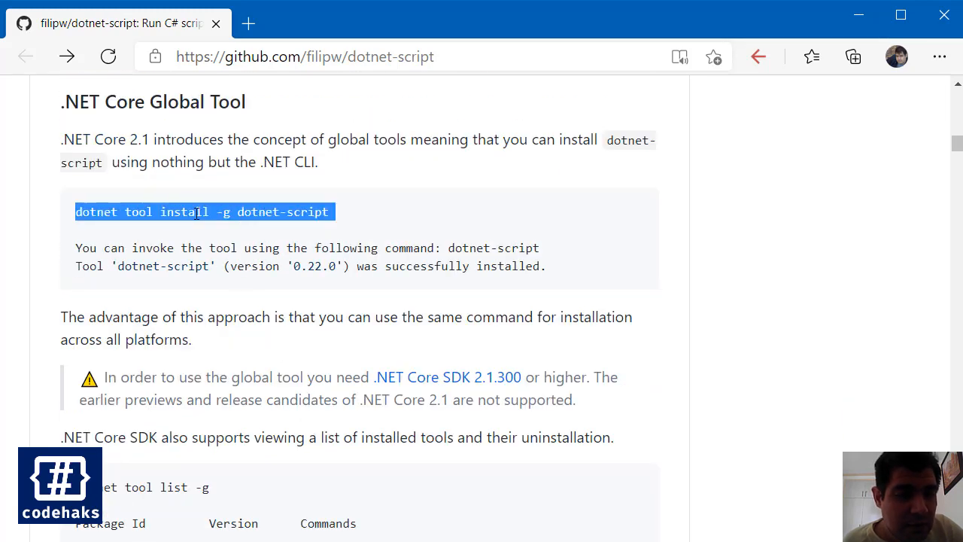
pyautogui.moveTo(301, 305)
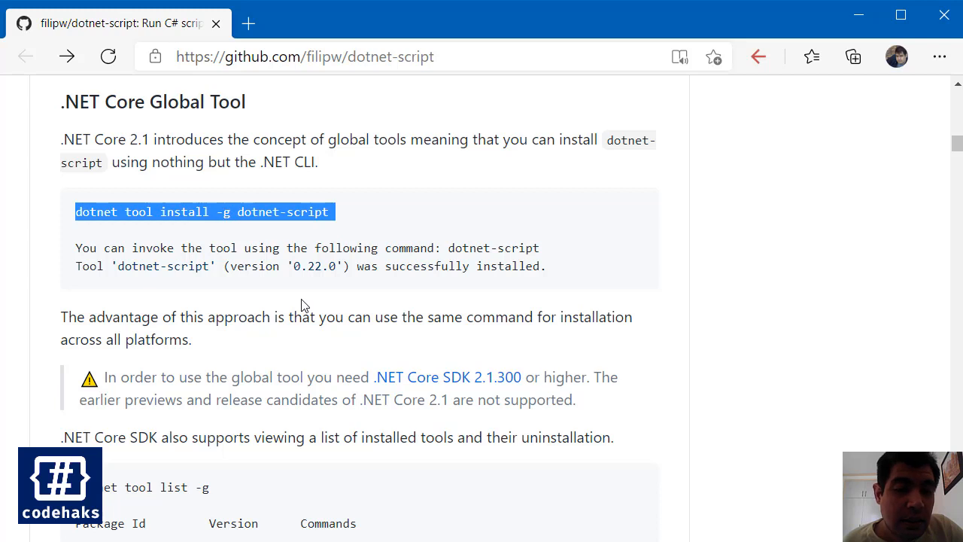
pyautogui.scroll(-3)
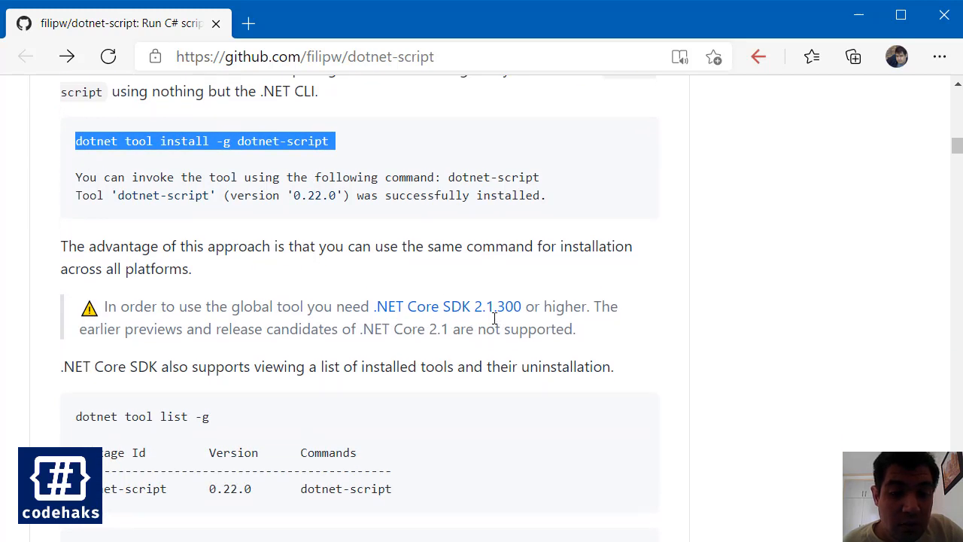
pyautogui.moveTo(547, 315)
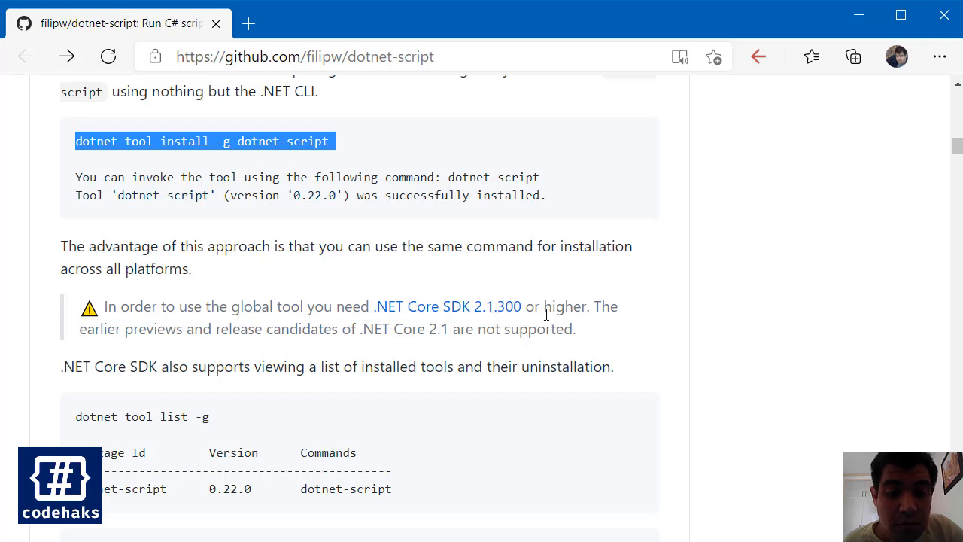
pyautogui.scroll(-3)
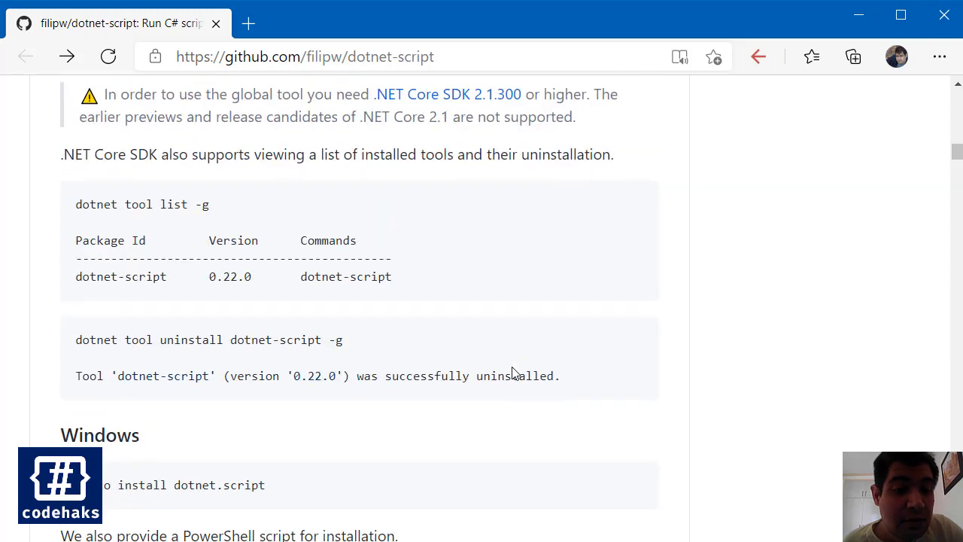
pyautogui.scroll(-3)
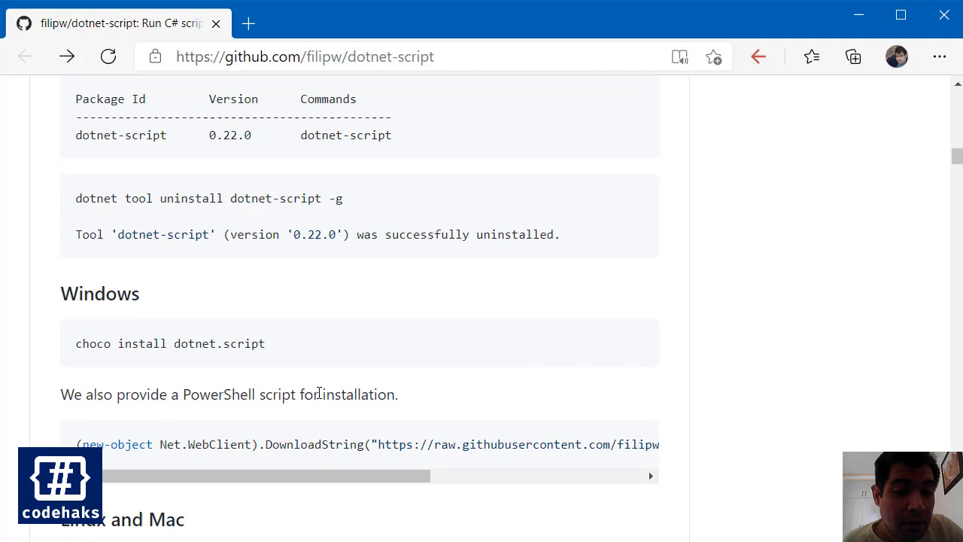
pyautogui.scroll(-3)
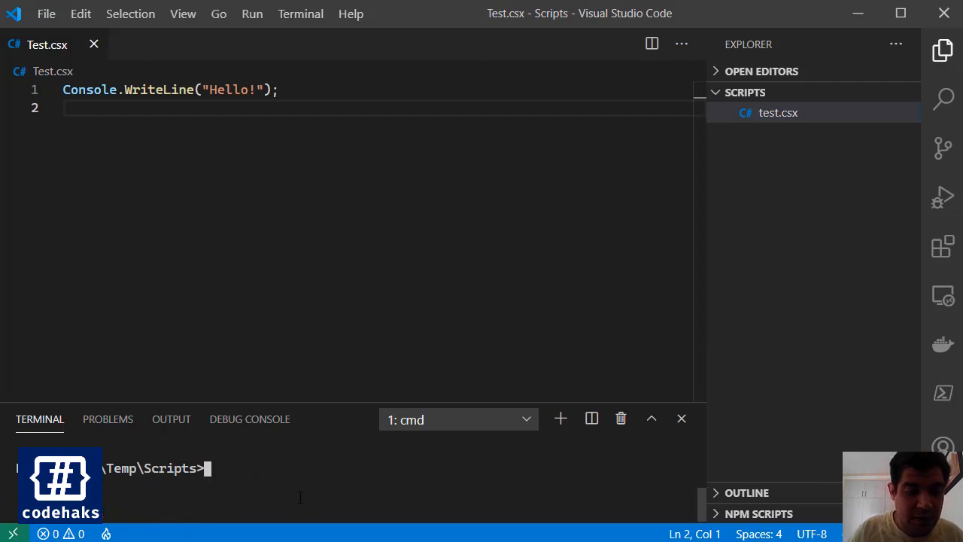
# Step: Enter dotnet script test.csx in the VS Code terminal
pyautogui.write('dotnet')
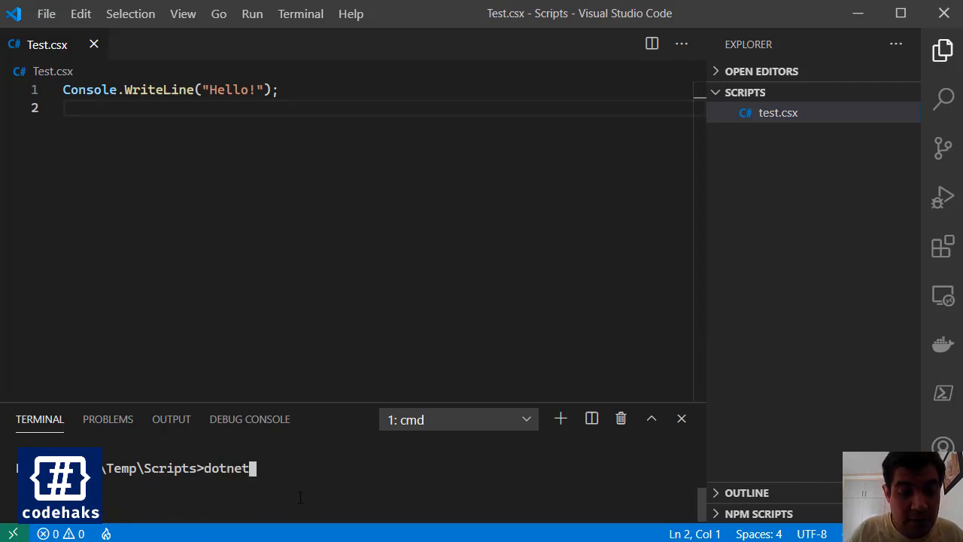
pyautogui.write('script')
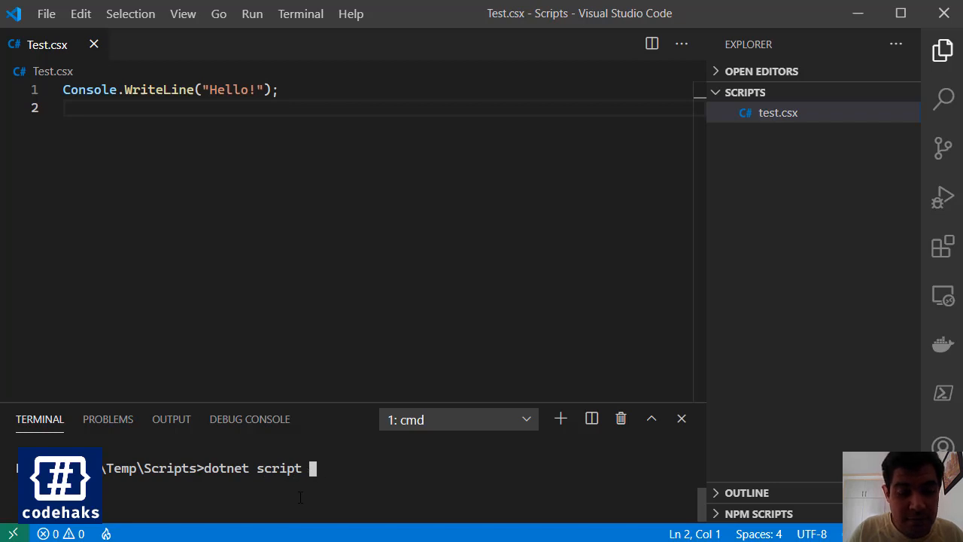
pyautogui.write('test.csx')
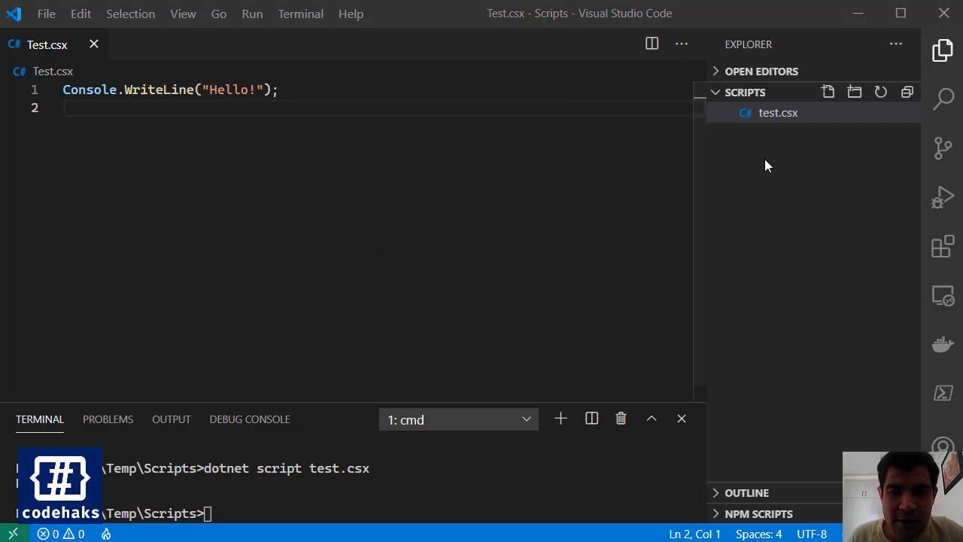
# Step: Create a new file named hey.csx and copy over Test.csx's Console.WriteLine line
pyautogui.click(827, 91)
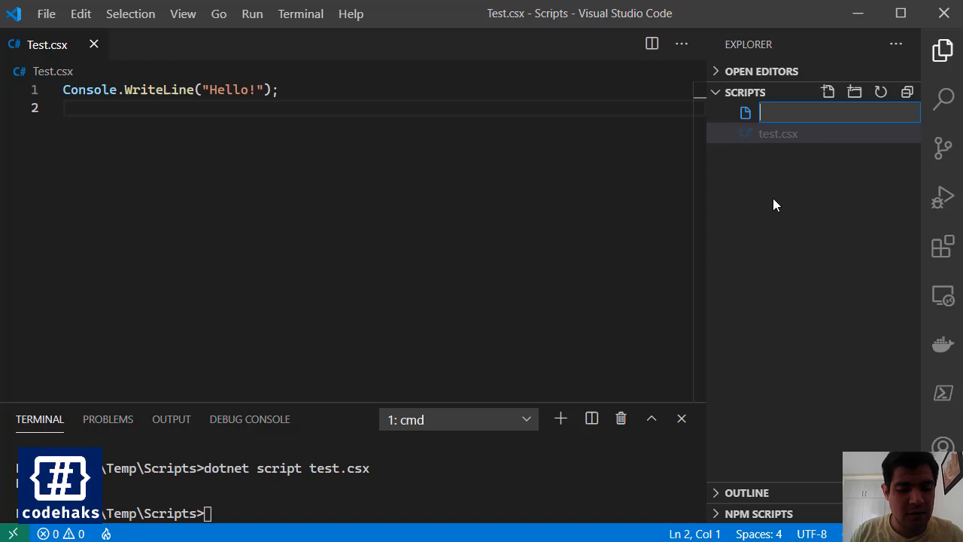
pyautogui.write('we')
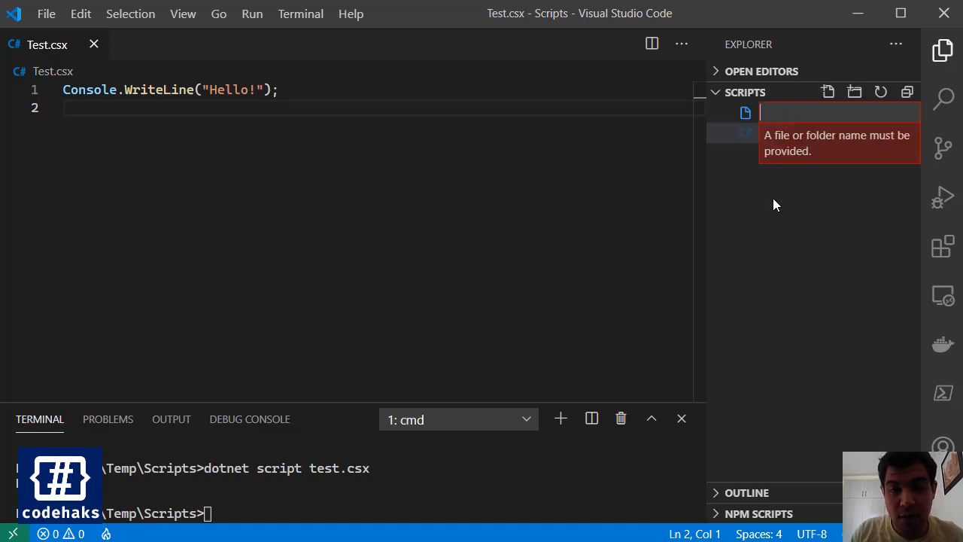
pyautogui.write('hey.c')
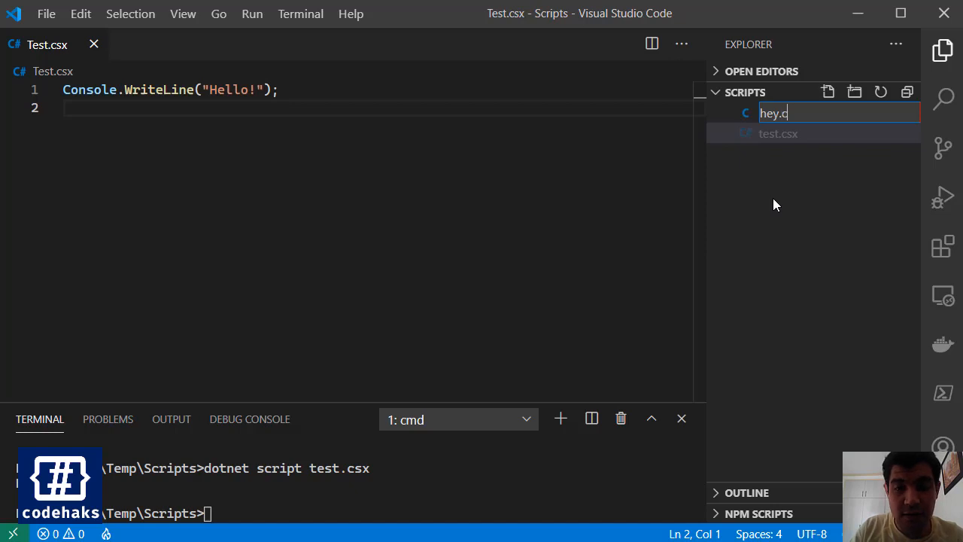
pyautogui.press('Enter')
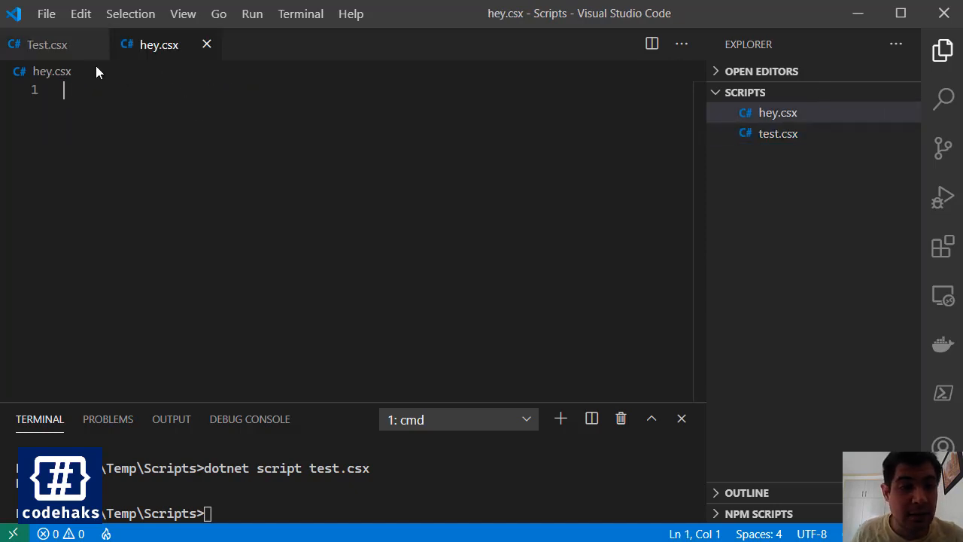
pyautogui.click(47, 45)
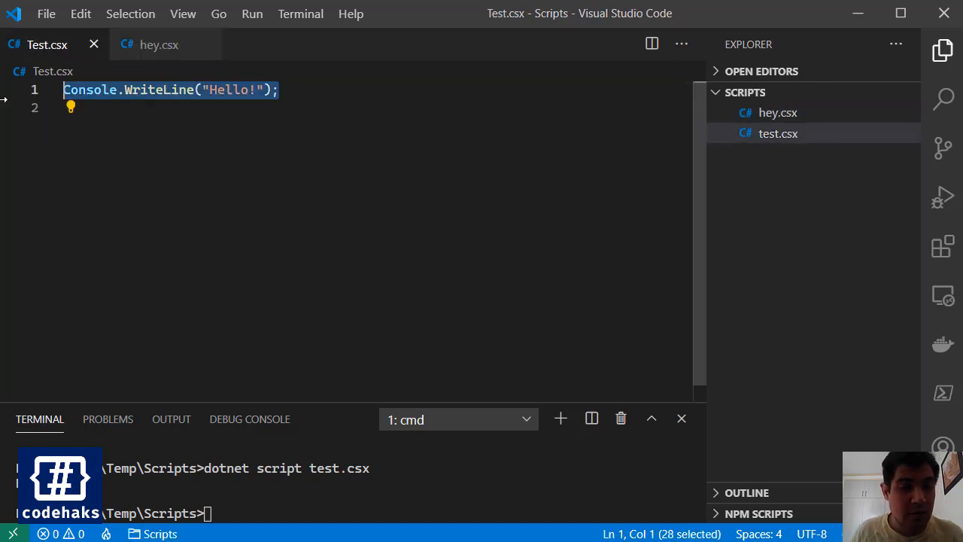
pyautogui.click(159, 45)
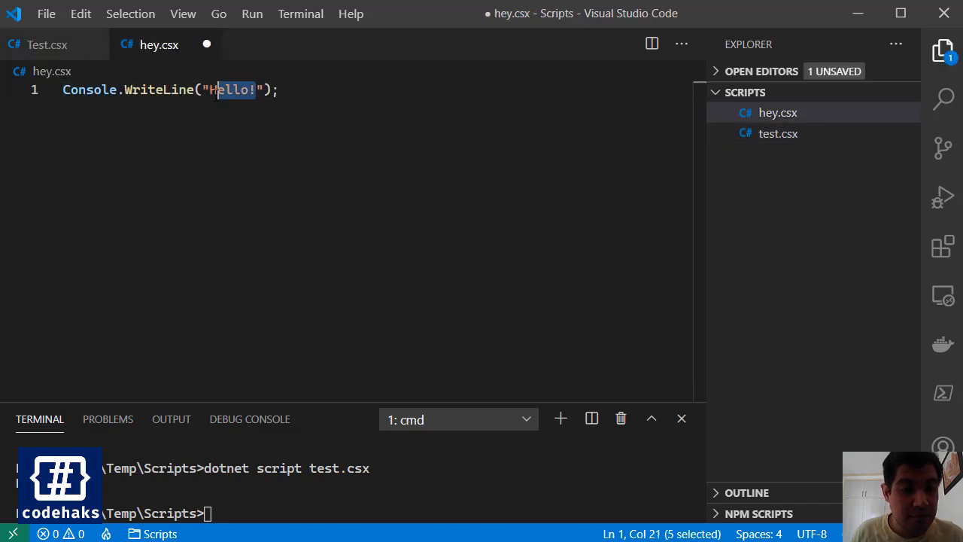
# Step: Make hey.csx print "Welcome!" + DateTime.Now.TimeOfDay and save it
pyautogui.write('Welcome')
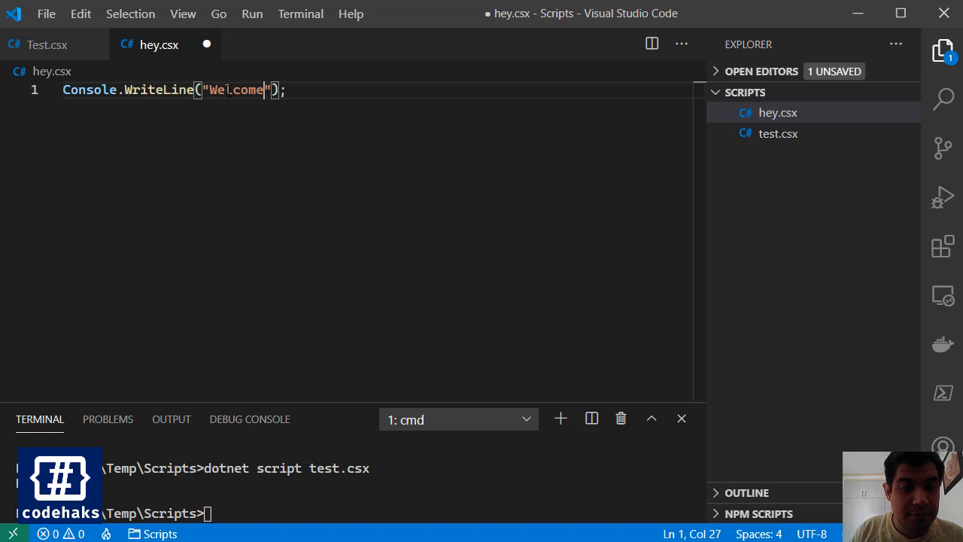
pyautogui.write('!')
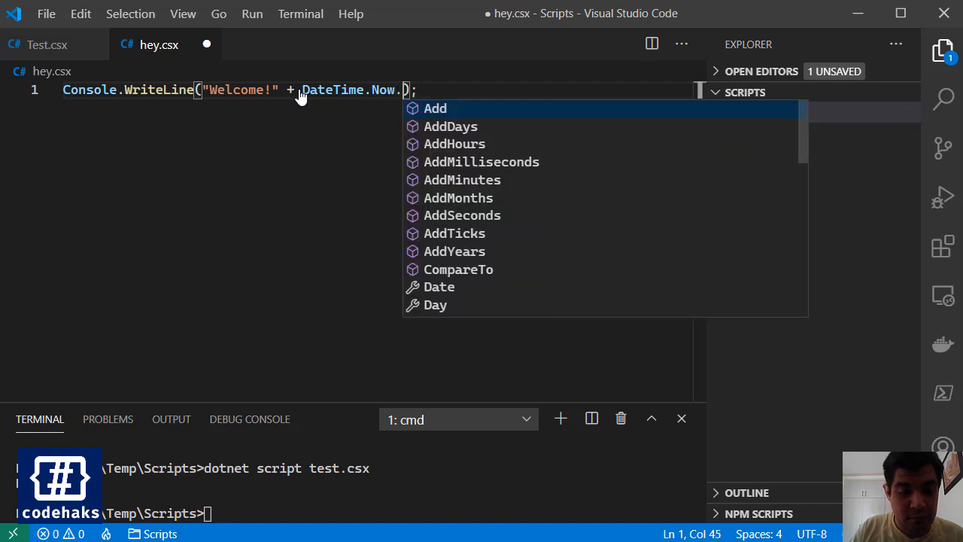
pyautogui.write('time')
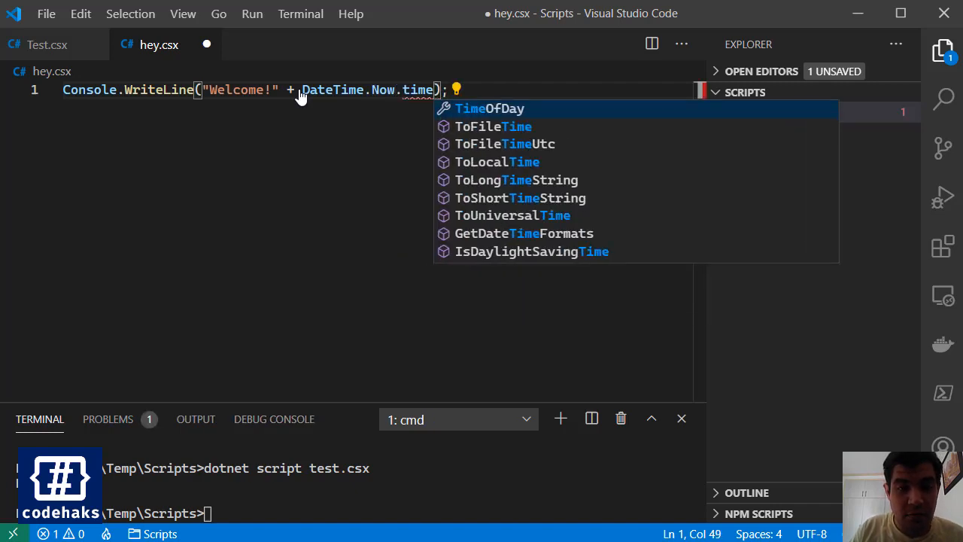
pyautogui.press('Tab')
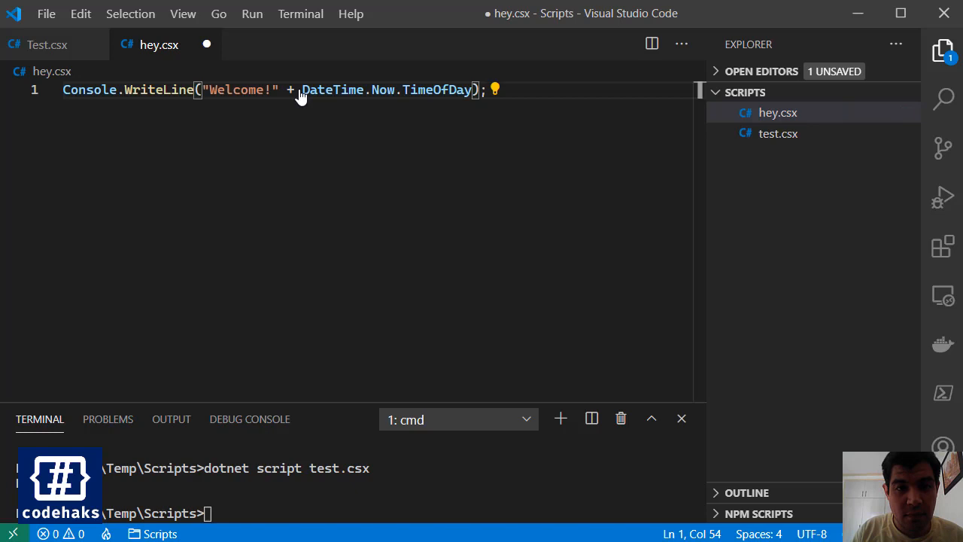
pyautogui.write('.')
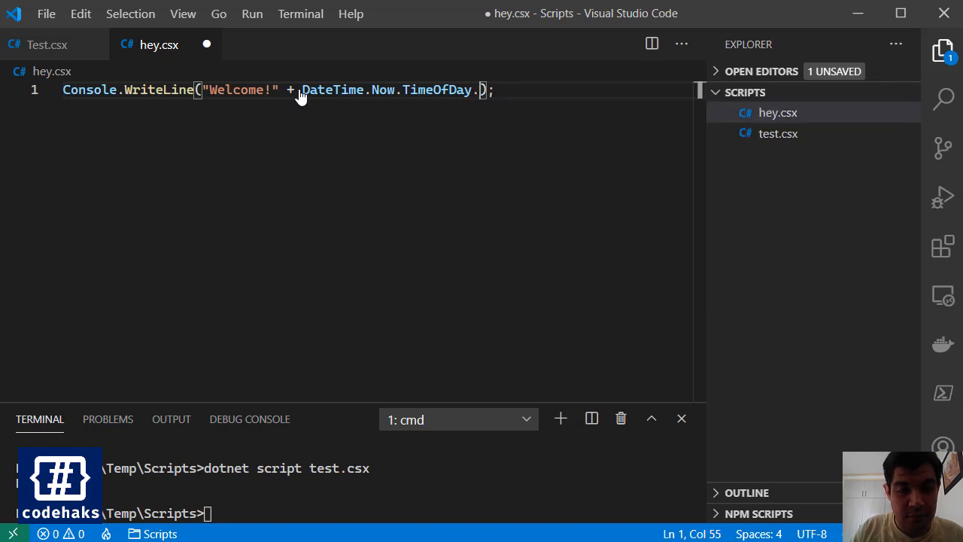
pyautogui.write('ToString()')
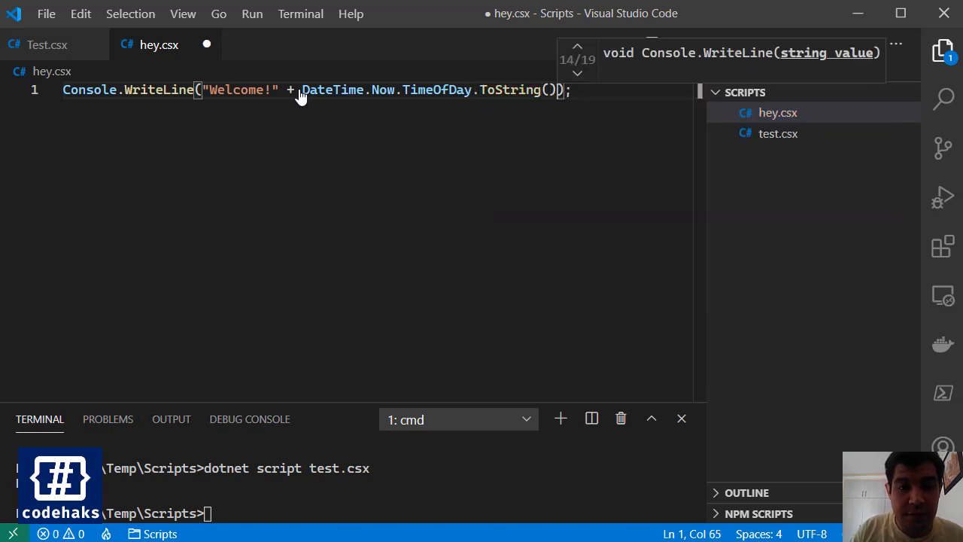
pyautogui.press('ctrl+s')
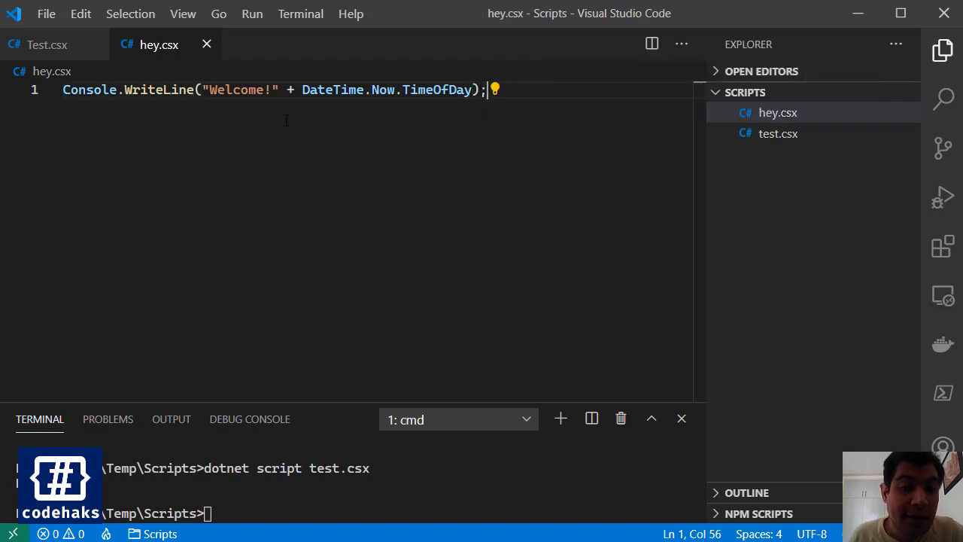
pyautogui.click(46, 44)
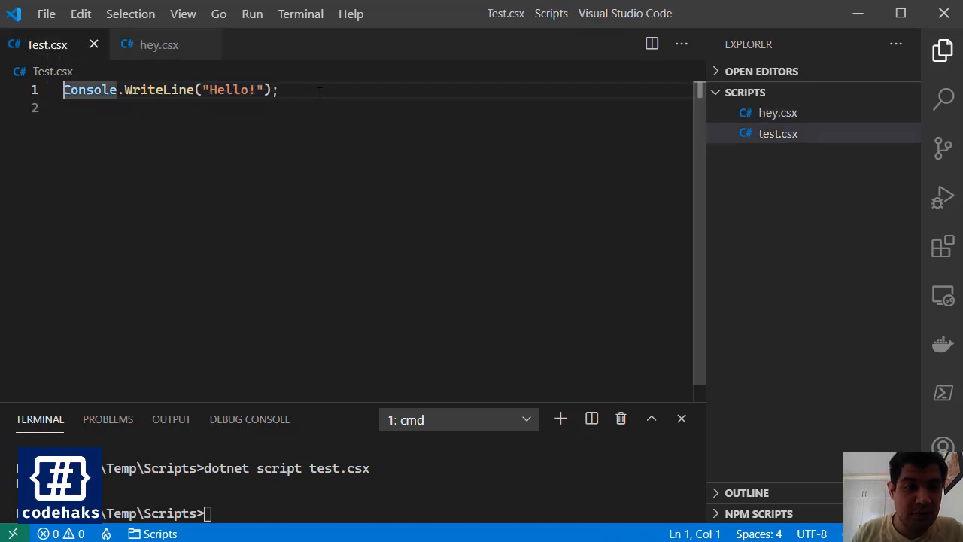
# Step: Add #load "hey.csx" at the top of Test.csx
pyautogui.write('#load')
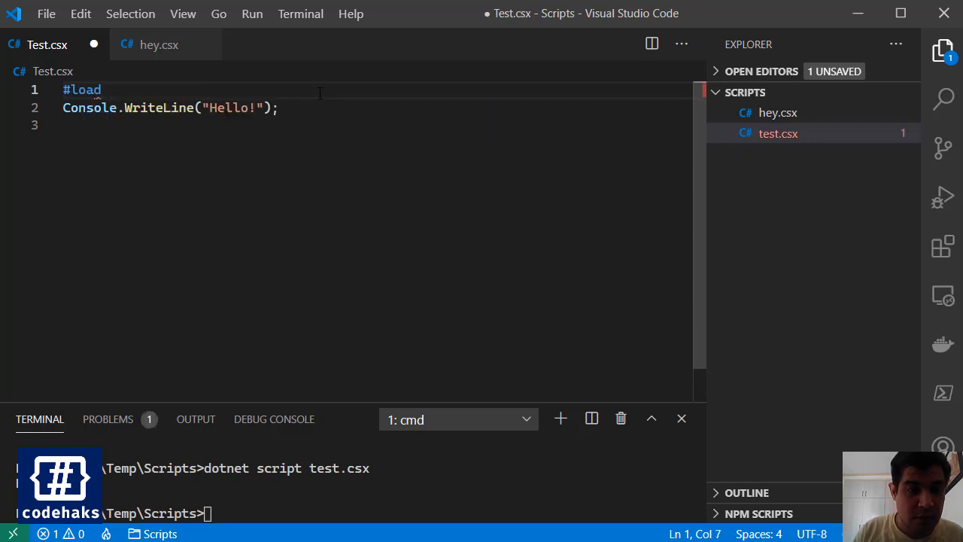
pyautogui.write('"he')
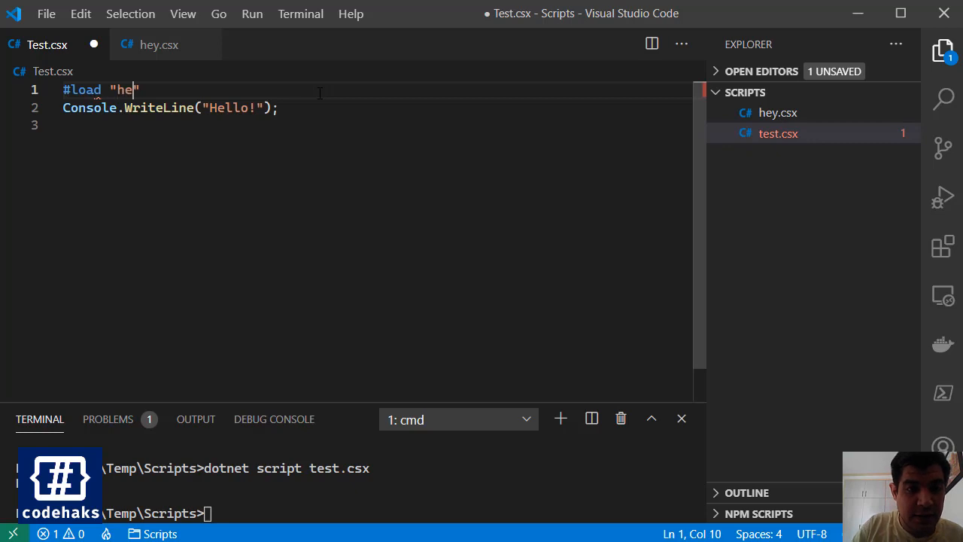
pyautogui.write('yc')
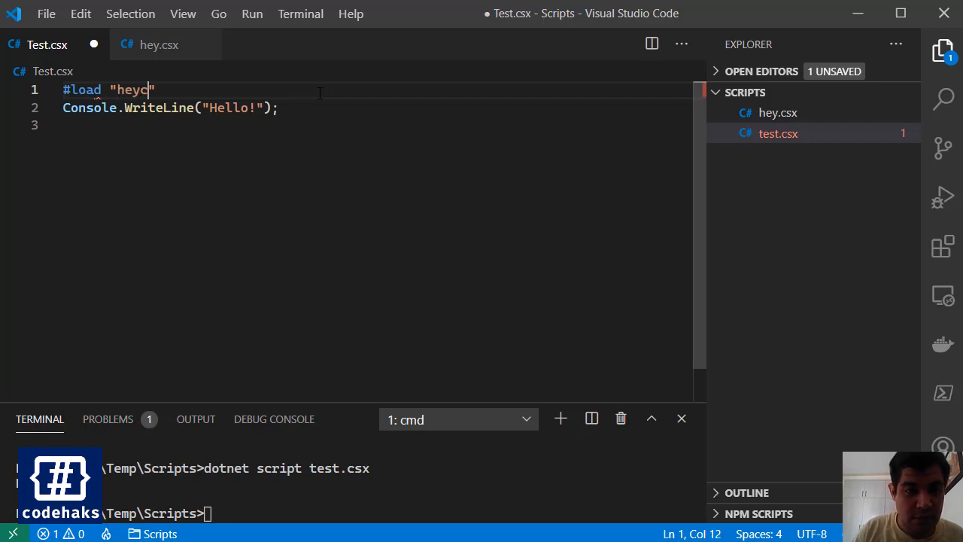
pyautogui.write('.csx')
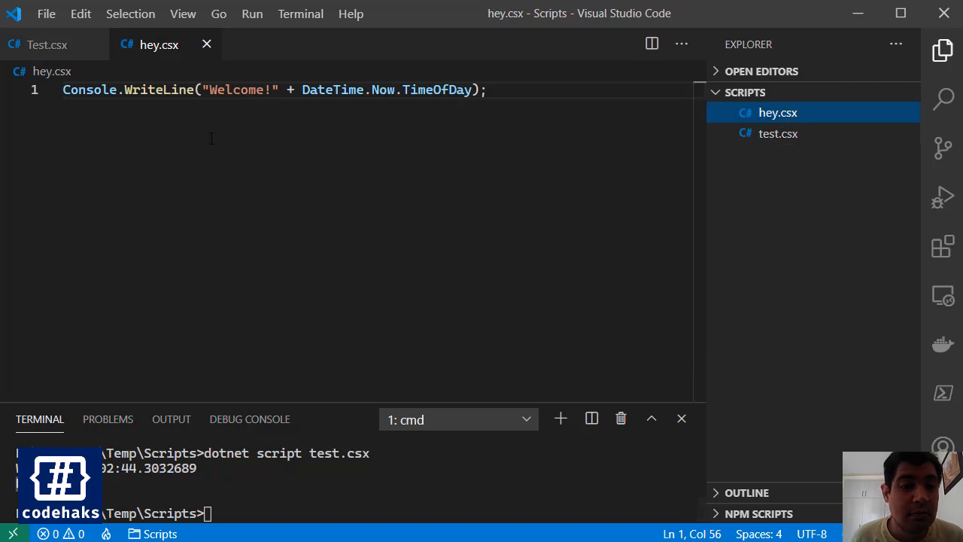
# Step: Add a Person class with a public int Age property below the welcome line
pyautogui.press('Enter')
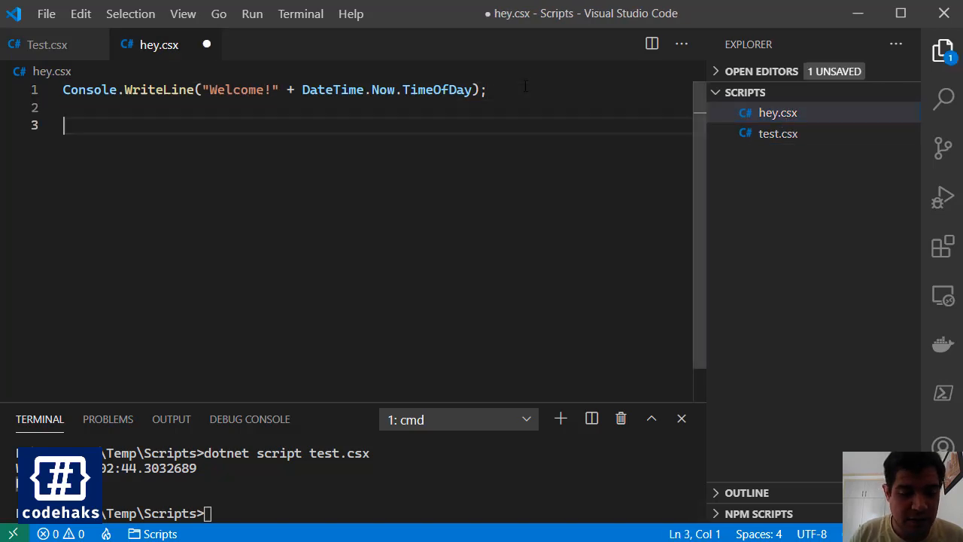
pyautogui.write('class')
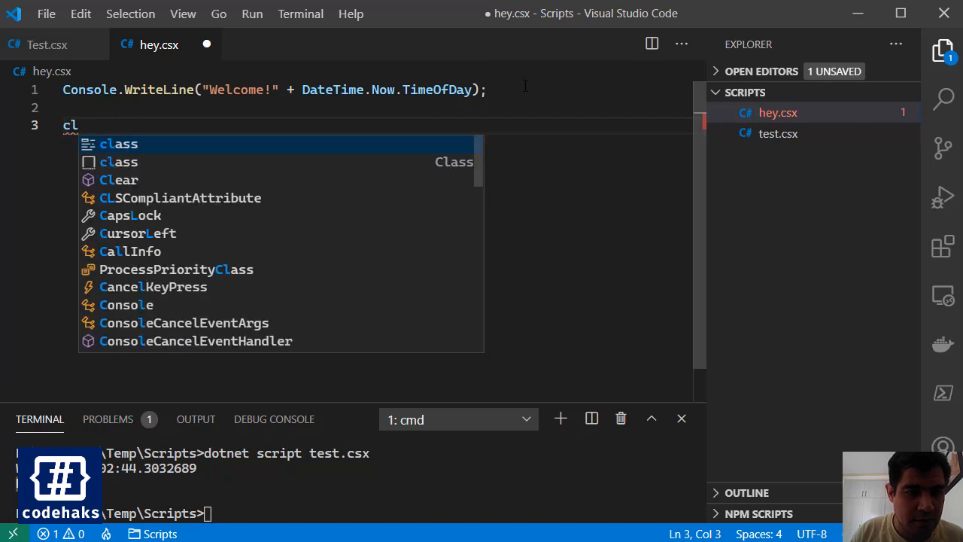
pyautogui.press('Tab')
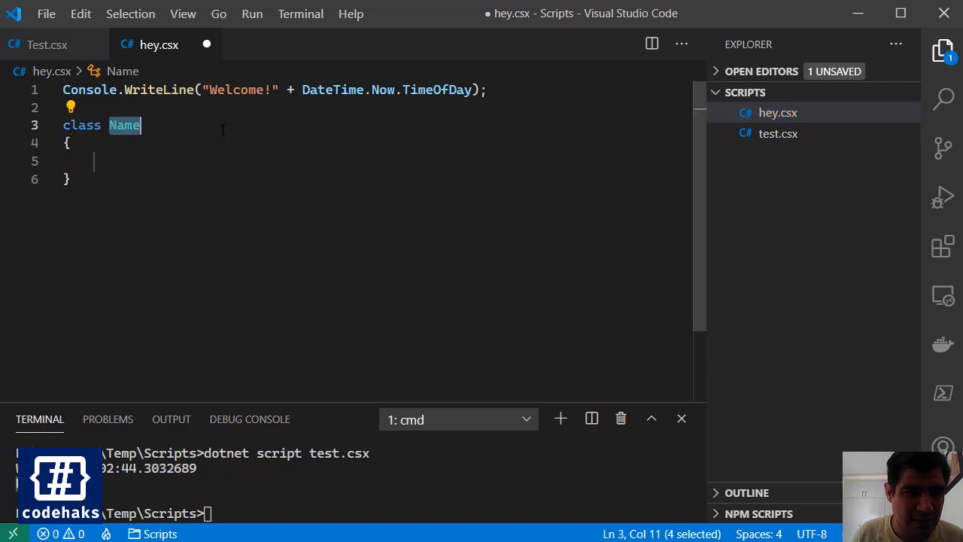
pyautogui.write('Pe')
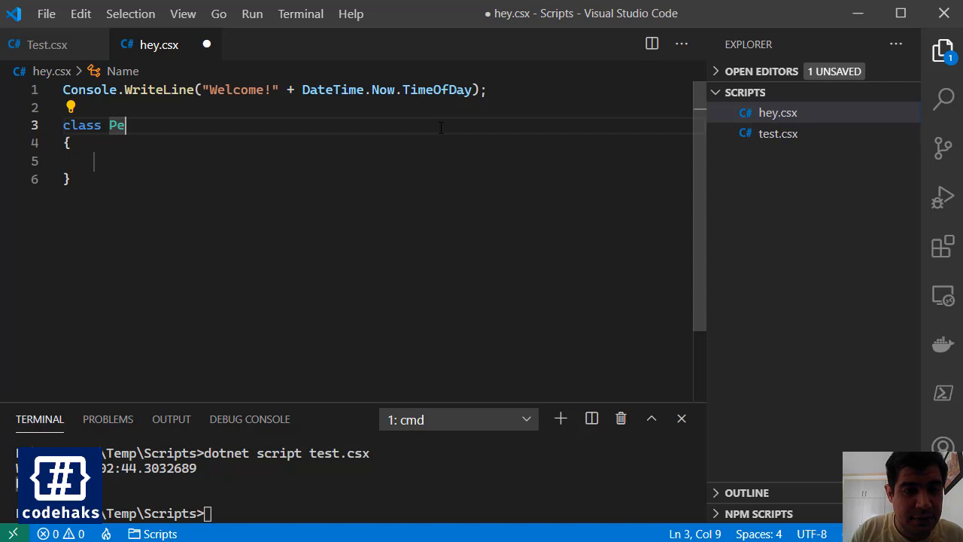
pyautogui.write('rson')
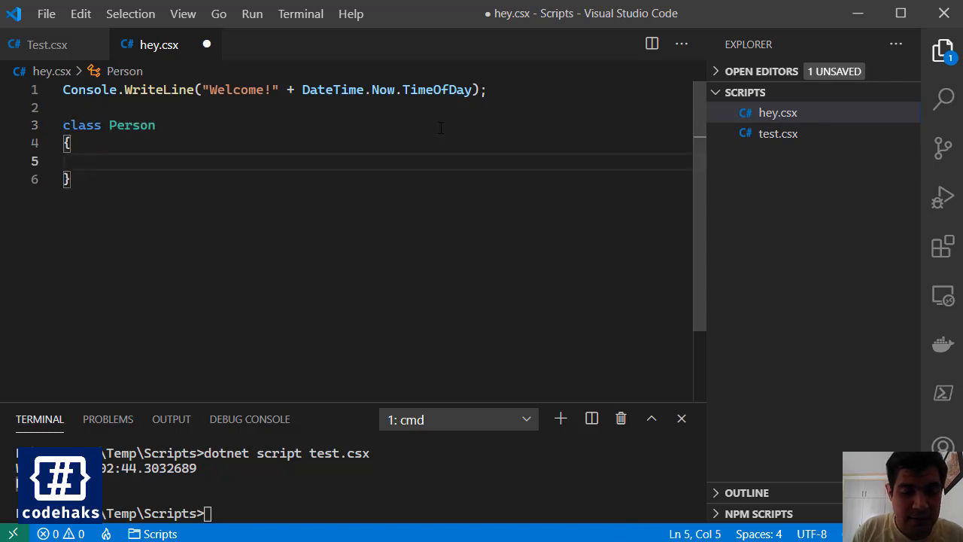
pyautogui.write('public int MyProperty { get; set; }')
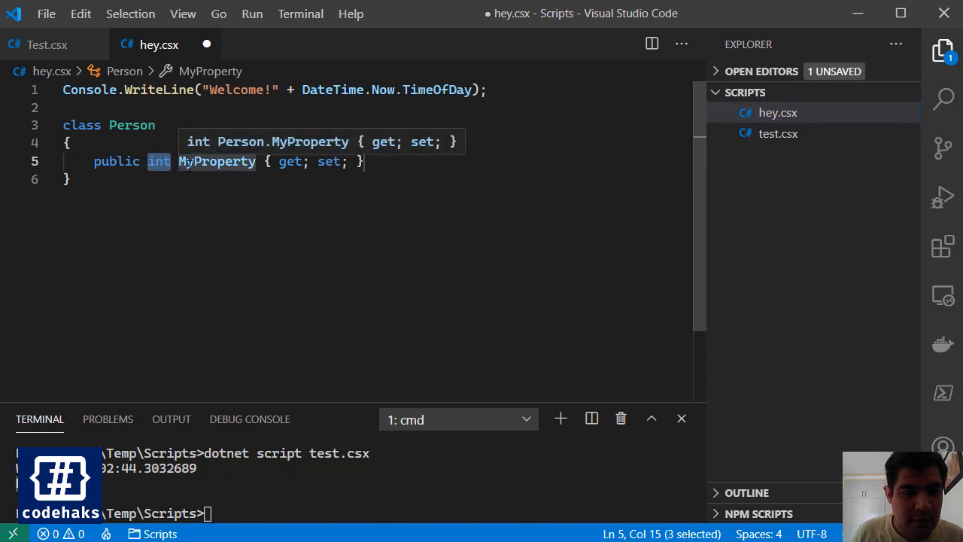
pyautogui.write('Age')
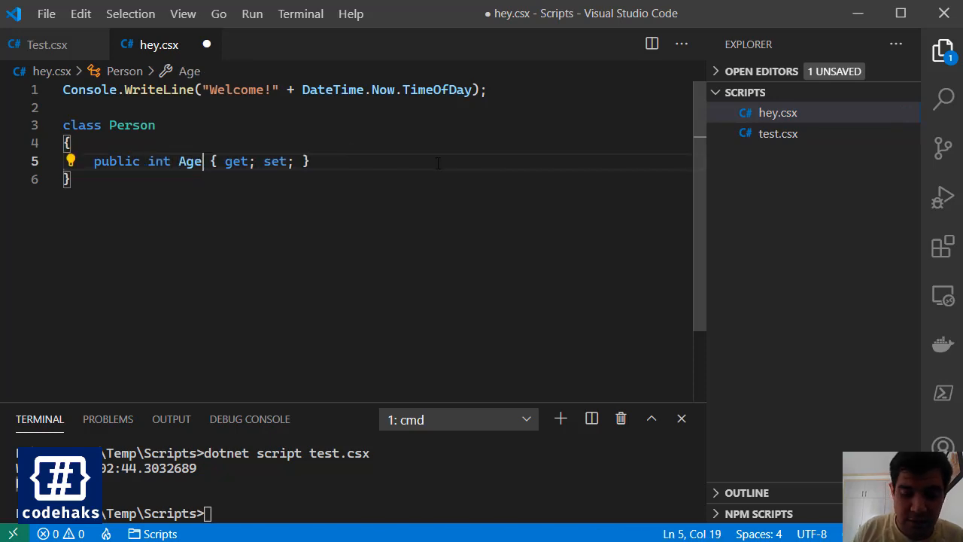
pyautogui.press('Enter')
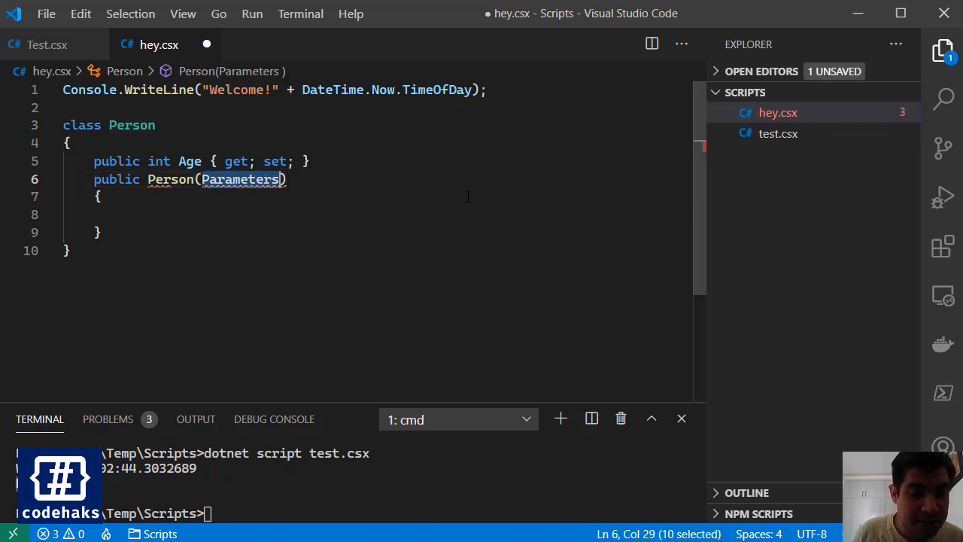
# Step: Replace the constructor parameter placeholder so the constructor sets Age=25
pyautogui.press('Delete')
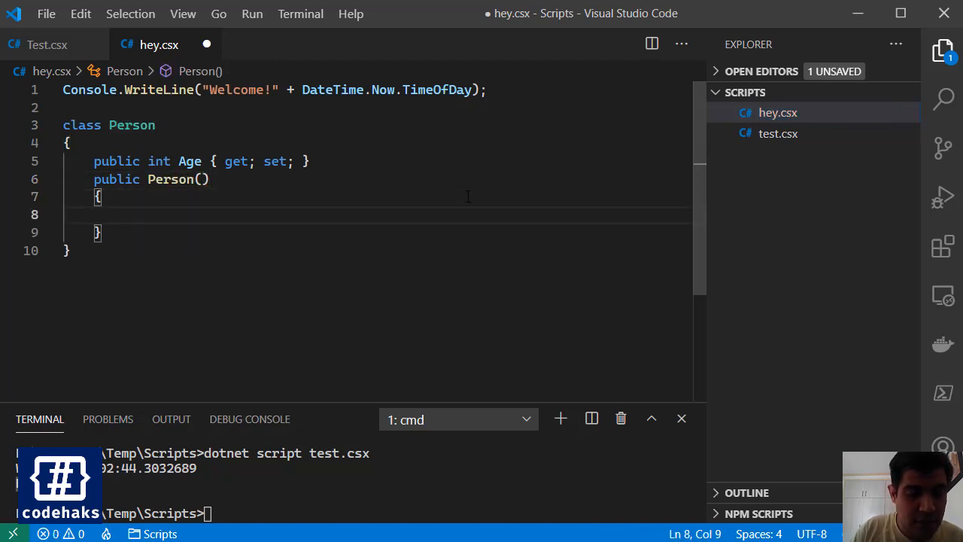
pyautogui.write('Age')
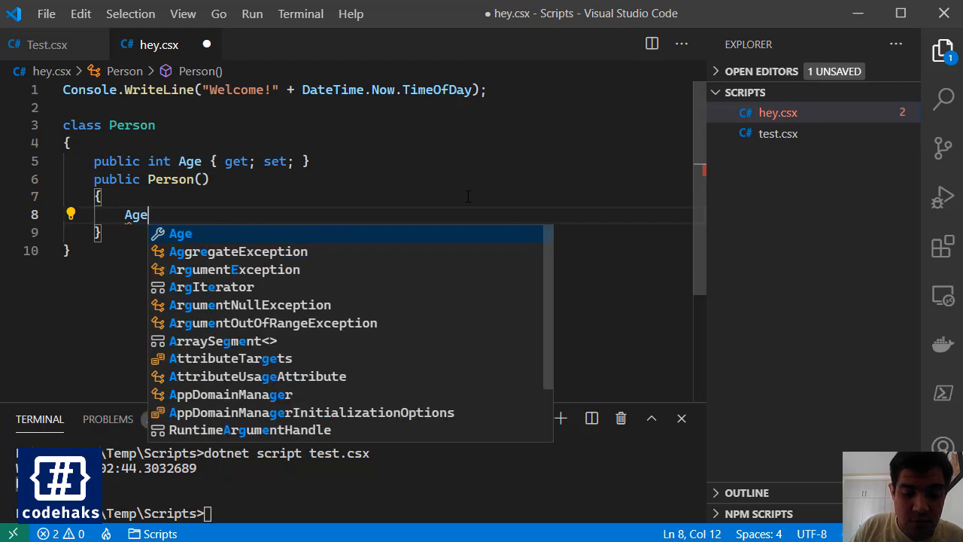
pyautogui.write('=25;')
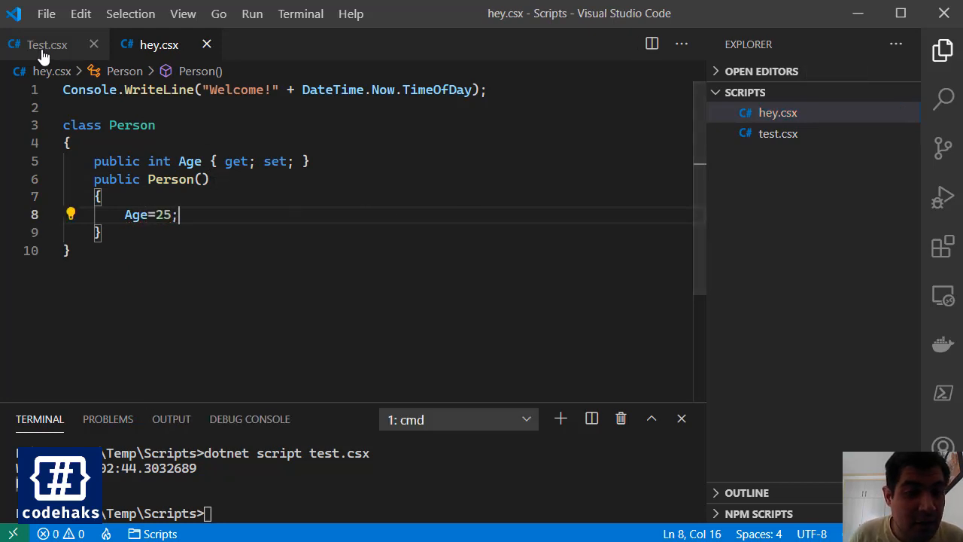
# Step: In Test.csx, add var p=new Person(); and print p.Age
pyautogui.click(42, 45)
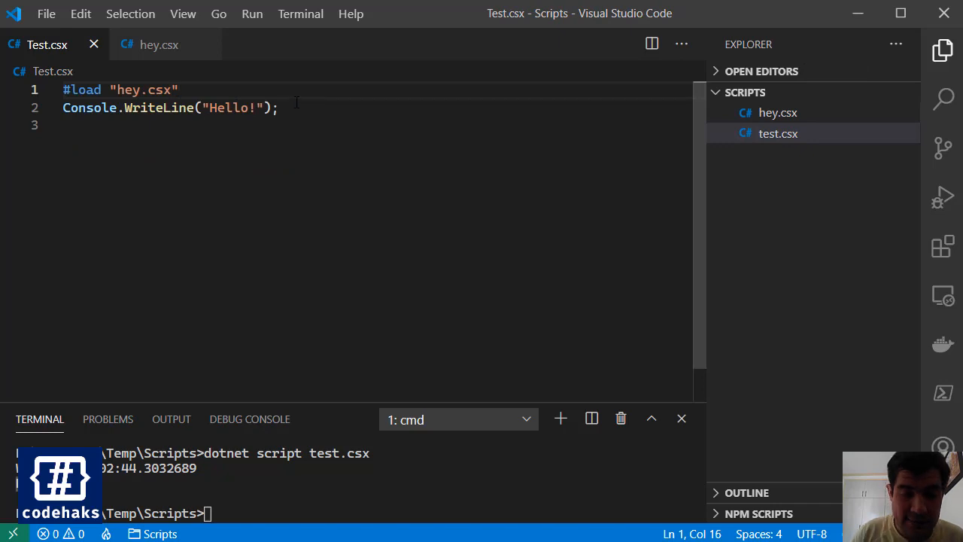
pyautogui.write('var')
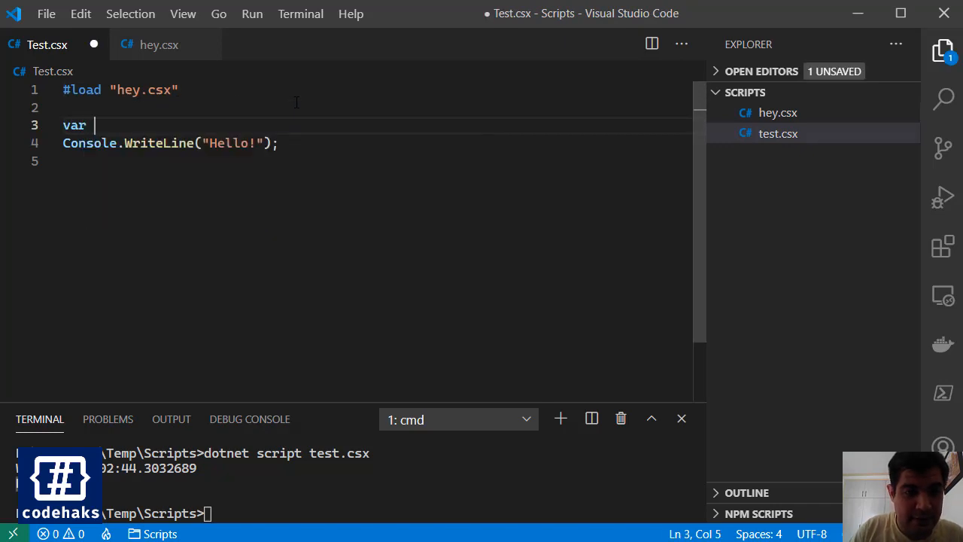
pyautogui.write('p=new')
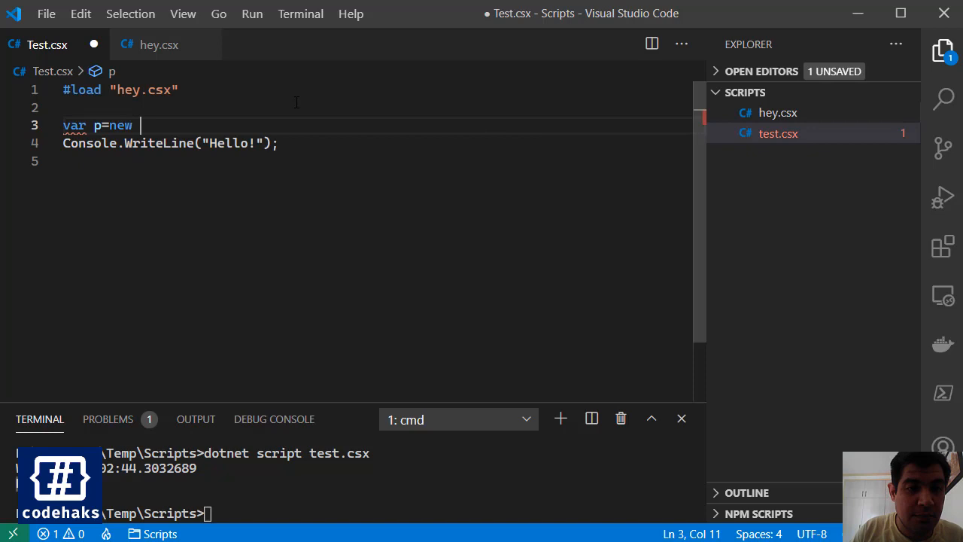
pyautogui.write('Person();')
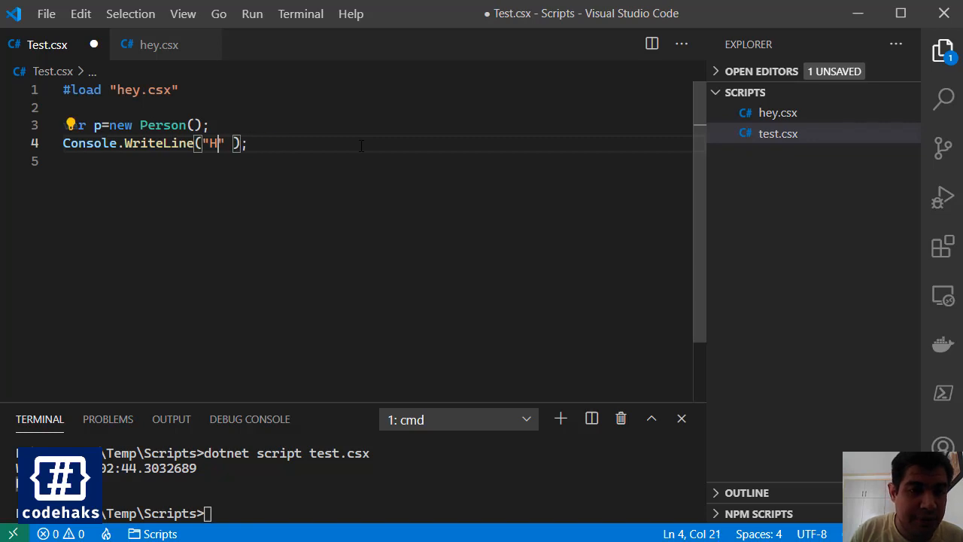
pyautogui.write('Age')
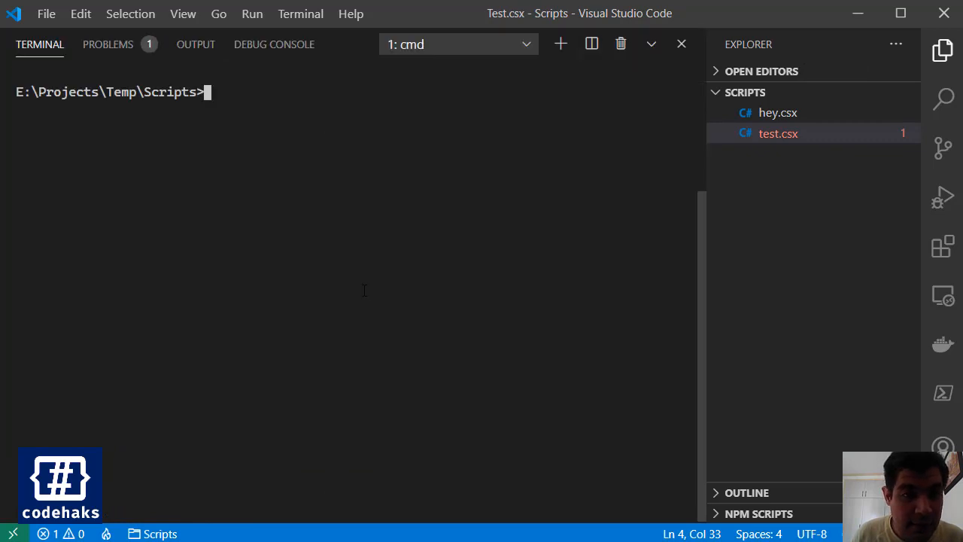
# Step: Run dotnet script test.csx, then add + between "Age : " and p.Age
pyautogui.write('dotnet script test.csx')
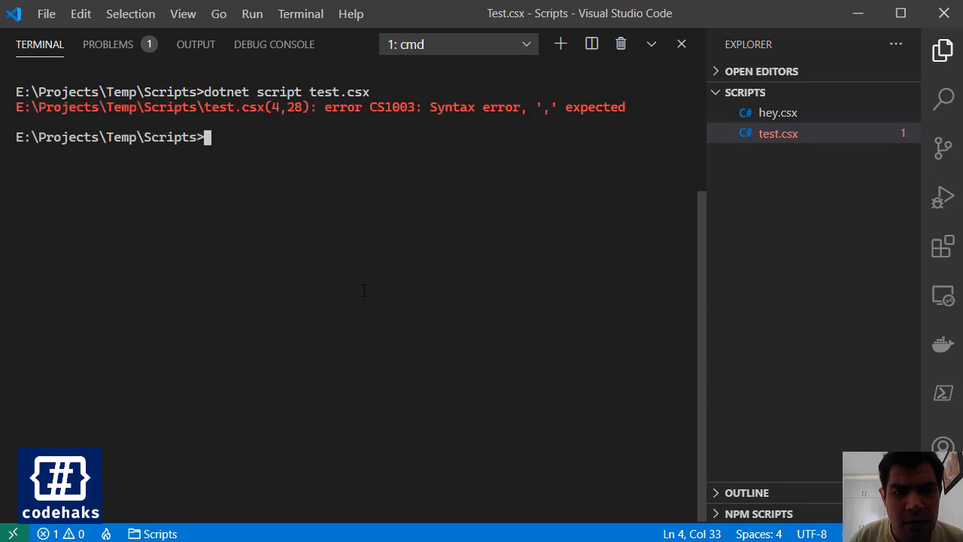
pyautogui.moveTo(404, 134)
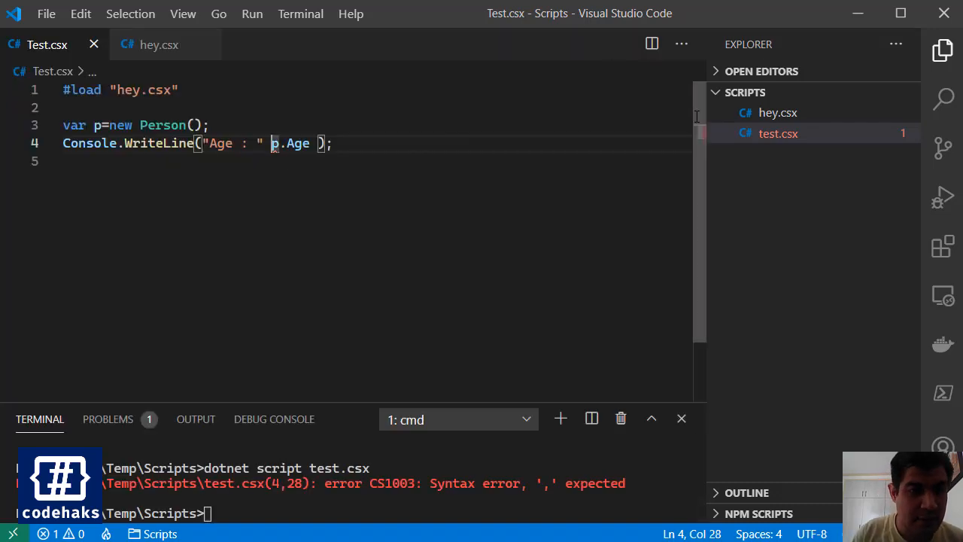
pyautogui.write('+')
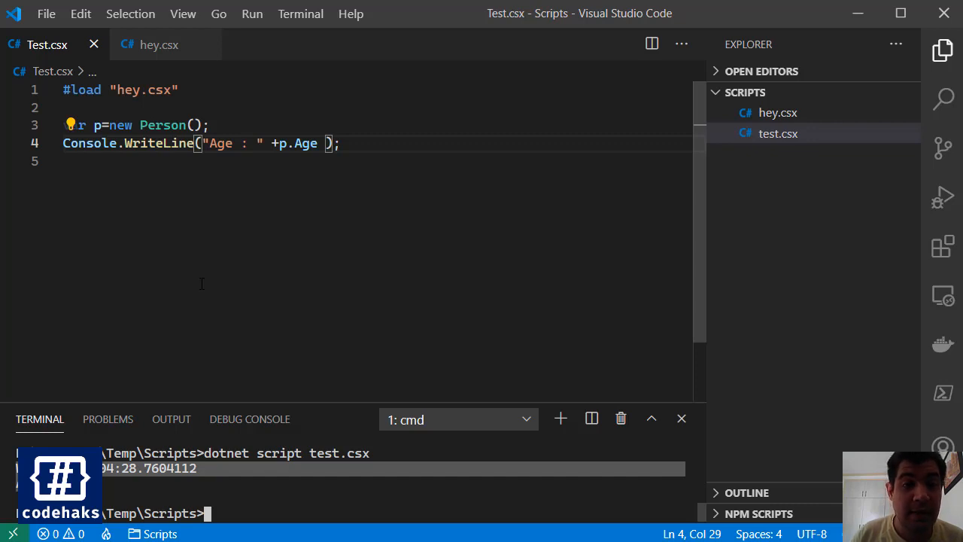
pyautogui.click(339, 143)
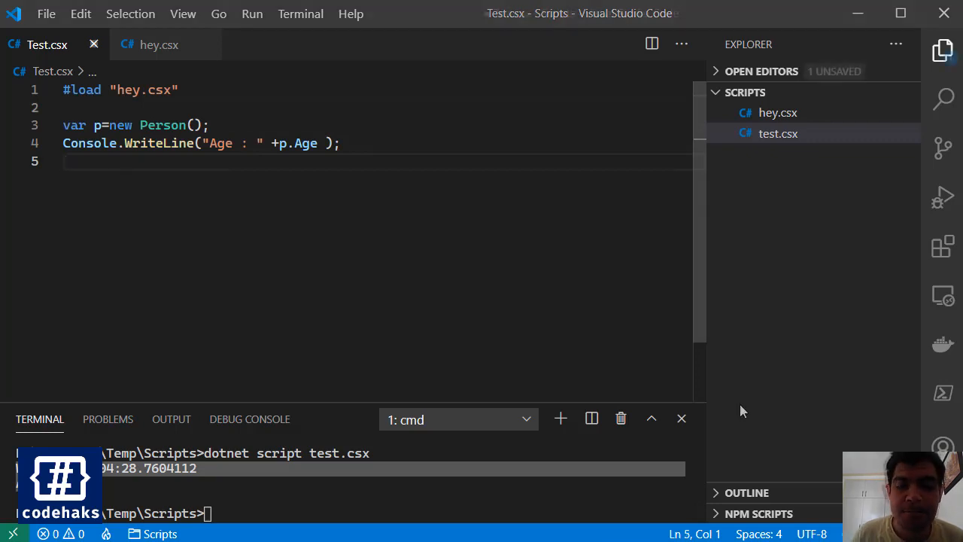
# Step: Write #r "" on line 2 of Test.csx, just below the #load directive
pyautogui.write('#')
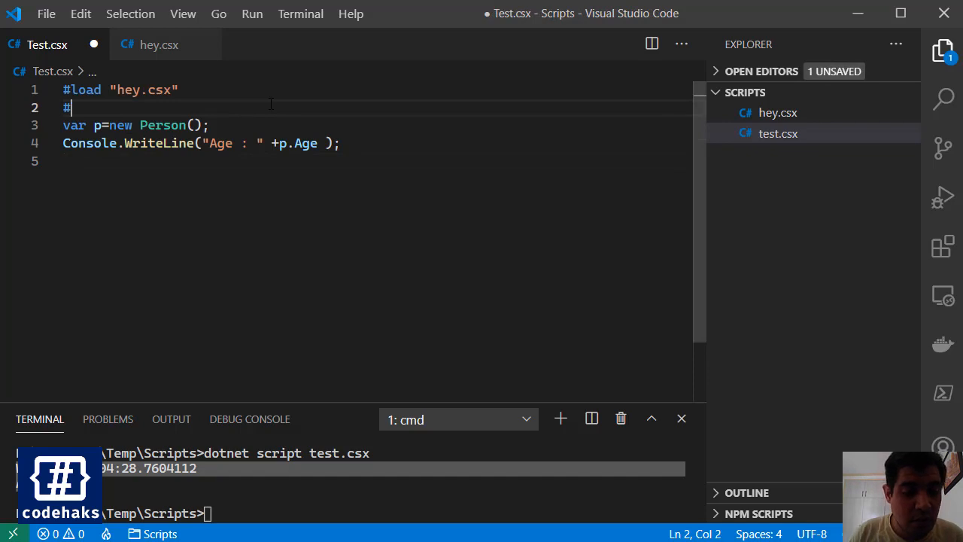
pyautogui.write('r')
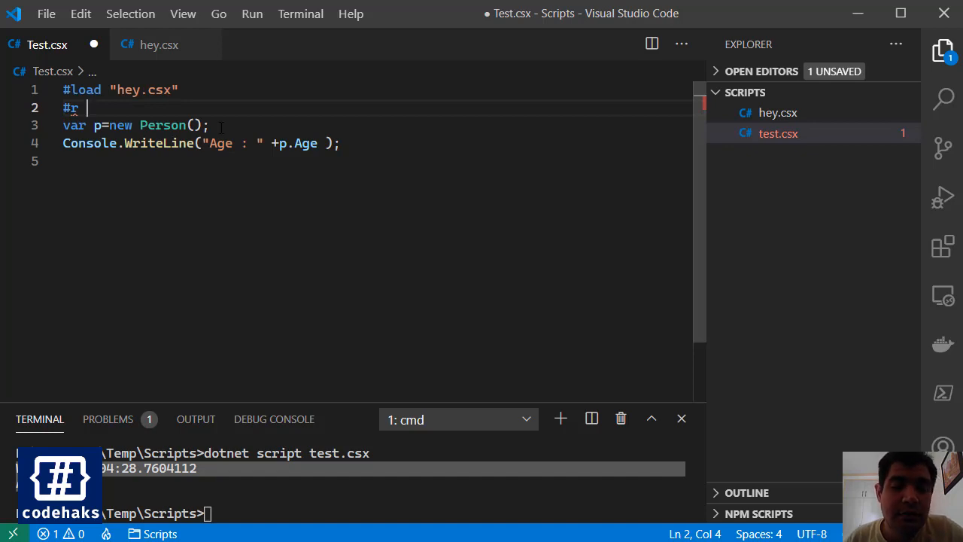
pyautogui.write('"')
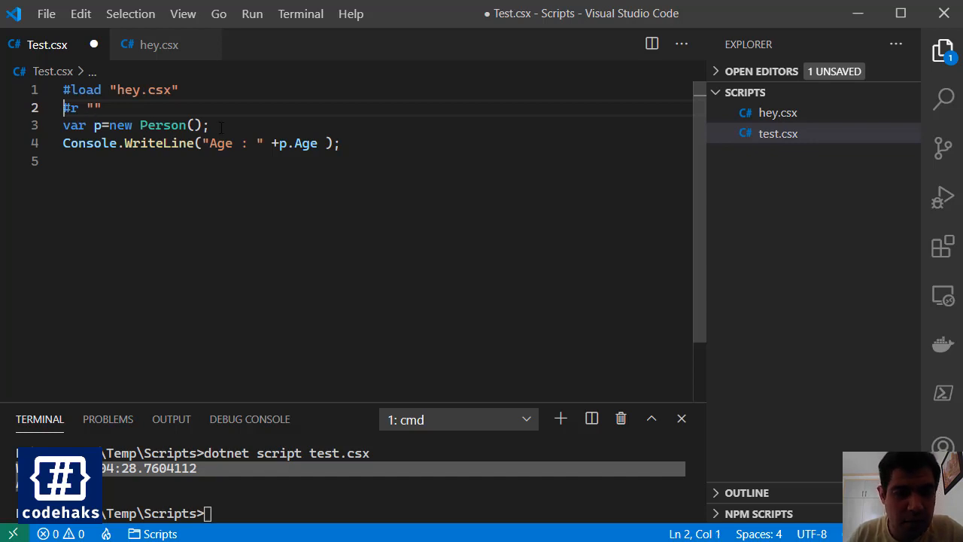
pyautogui.write('//')
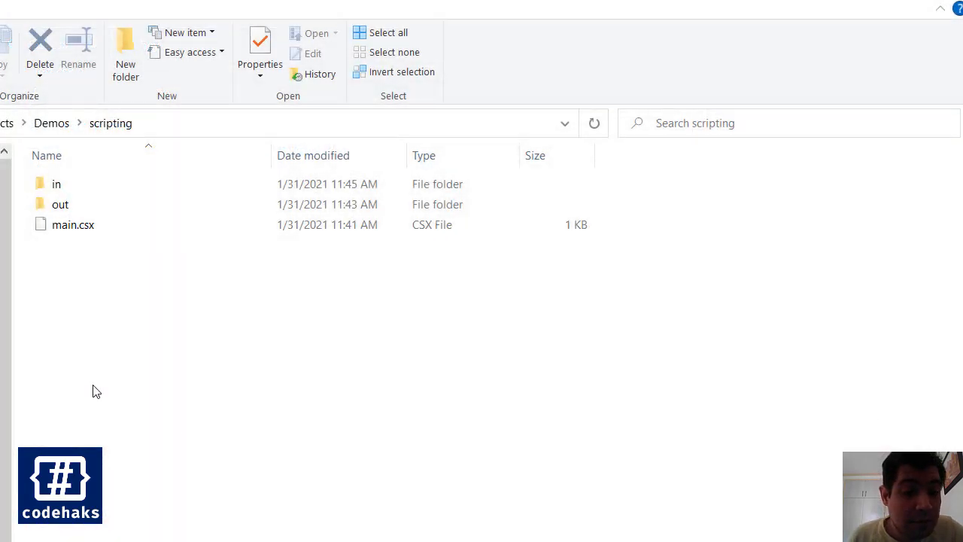
# Step: Open the in folder in File Explorer to look at the three face photos
pyautogui.click(72, 225)
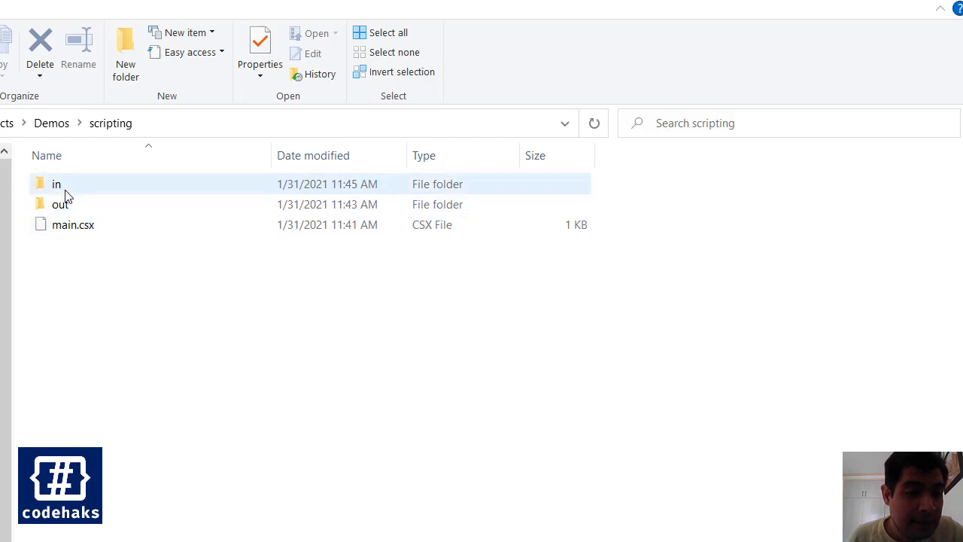
pyautogui.doubleClick(56, 183)
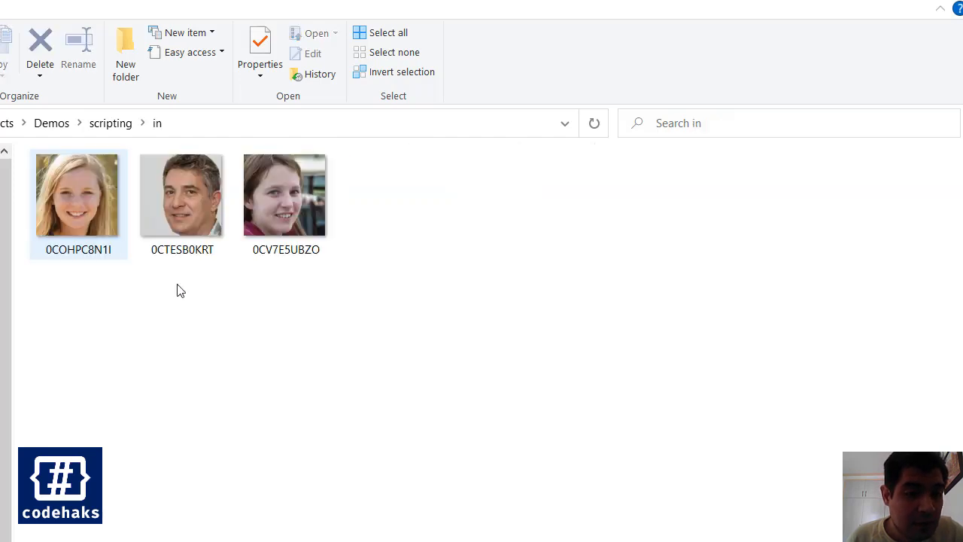
pyautogui.click(176, 303)
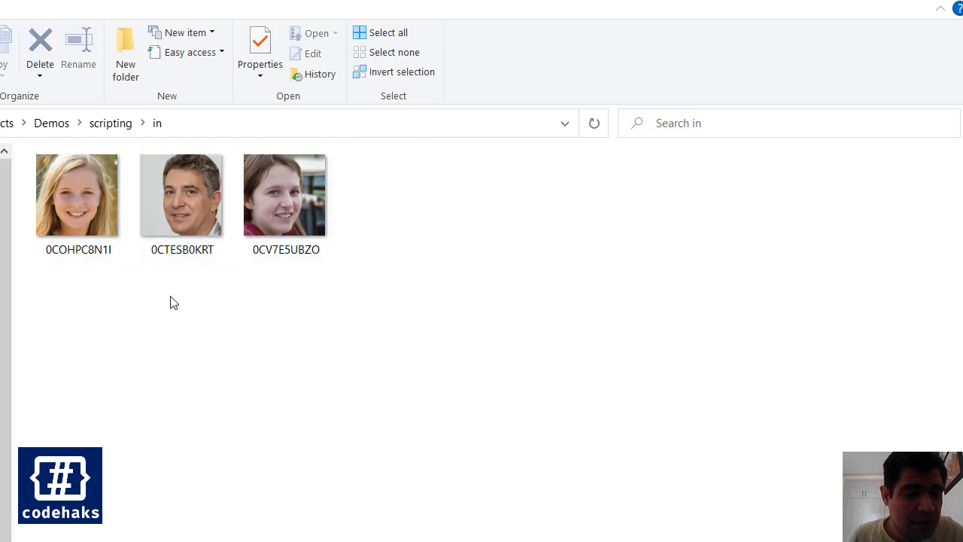
pyautogui.moveTo(136, 305)
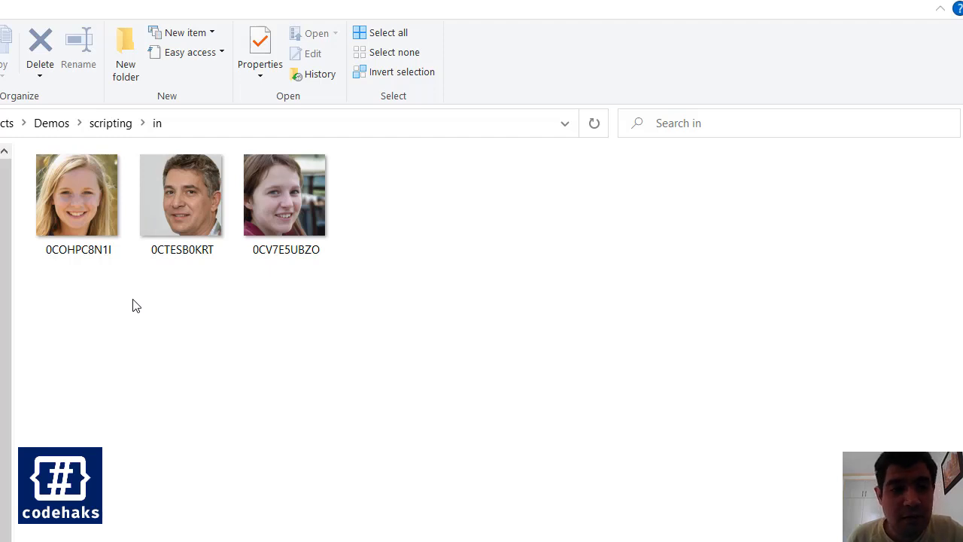
pyautogui.click(77, 194)
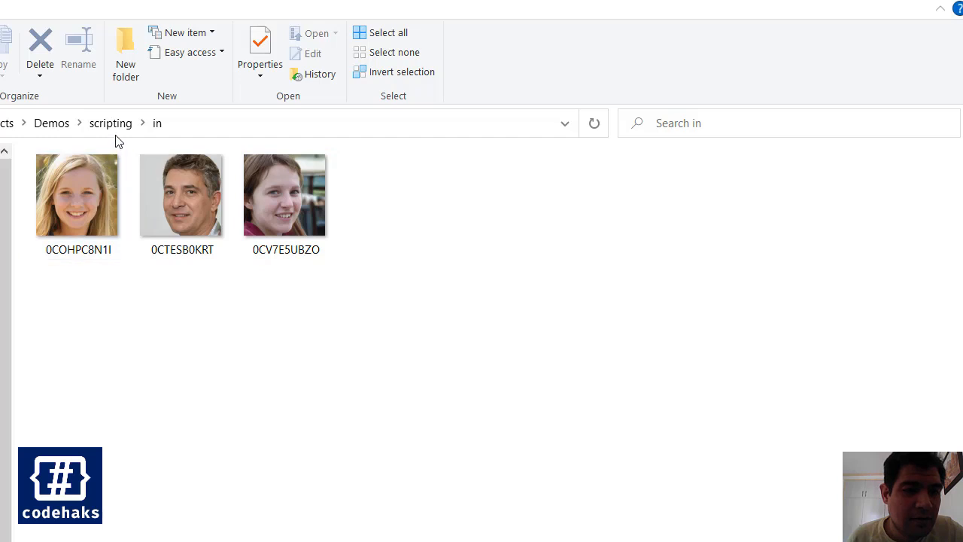
pyautogui.click(111, 123)
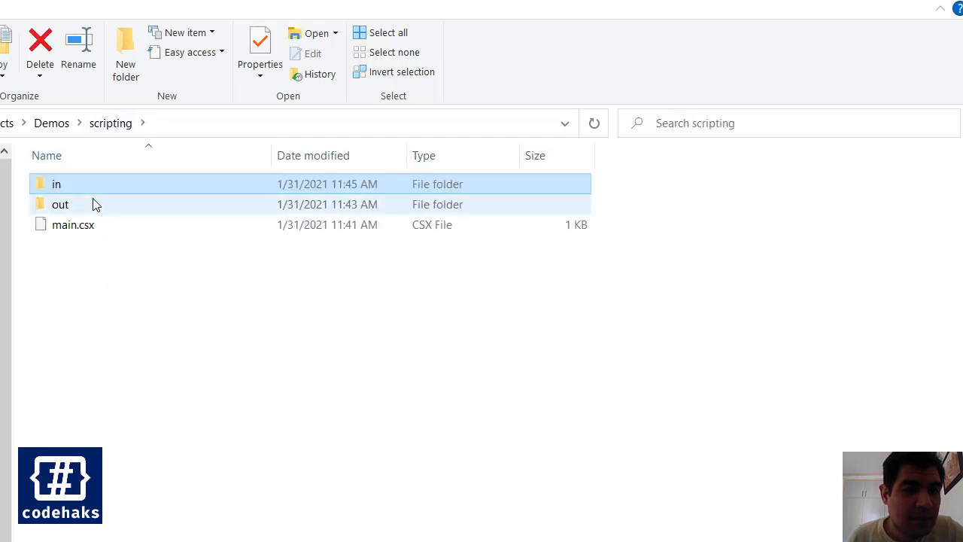
pyautogui.doubleClick(56, 183)
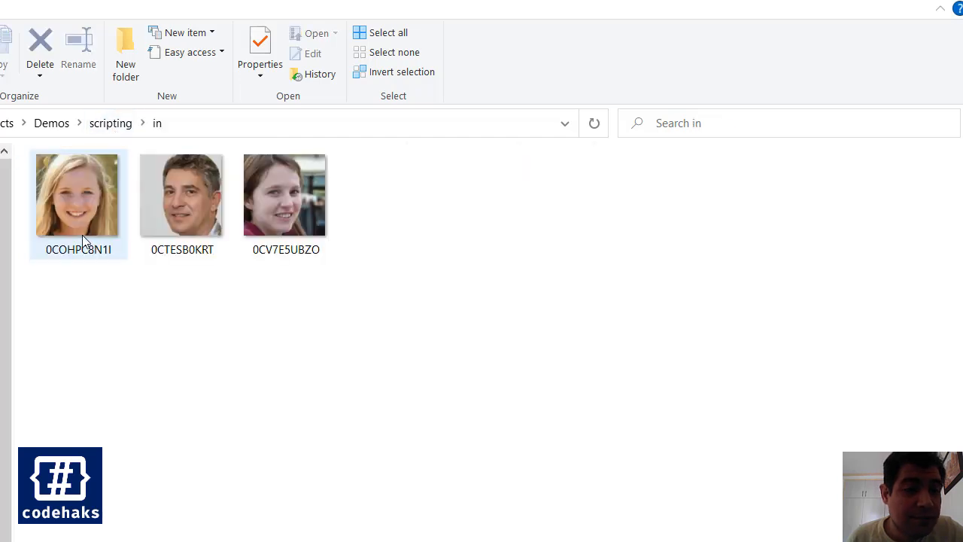
# Step: List the photos in Details view with a Dimensions column showing 1024 x 1024
pyautogui.click(79, 194)
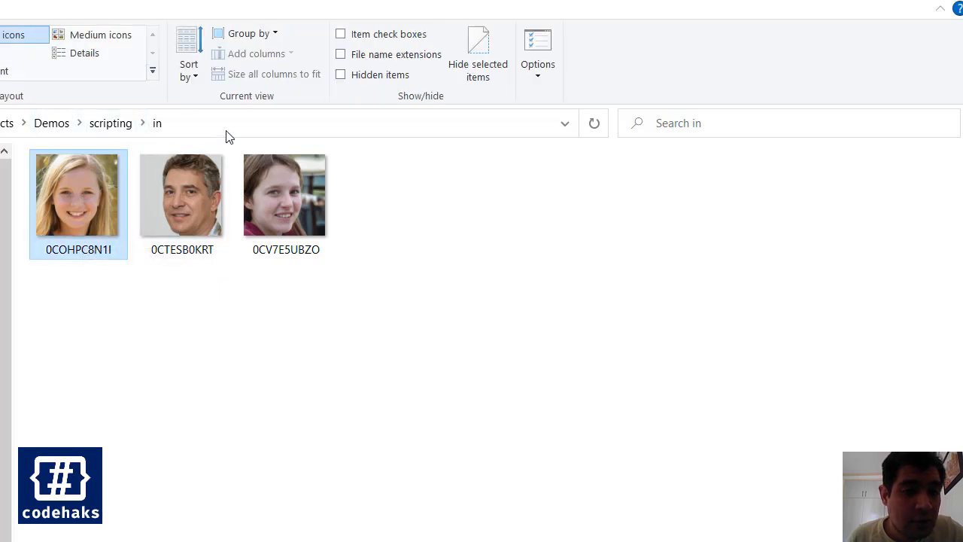
pyautogui.click(85, 52)
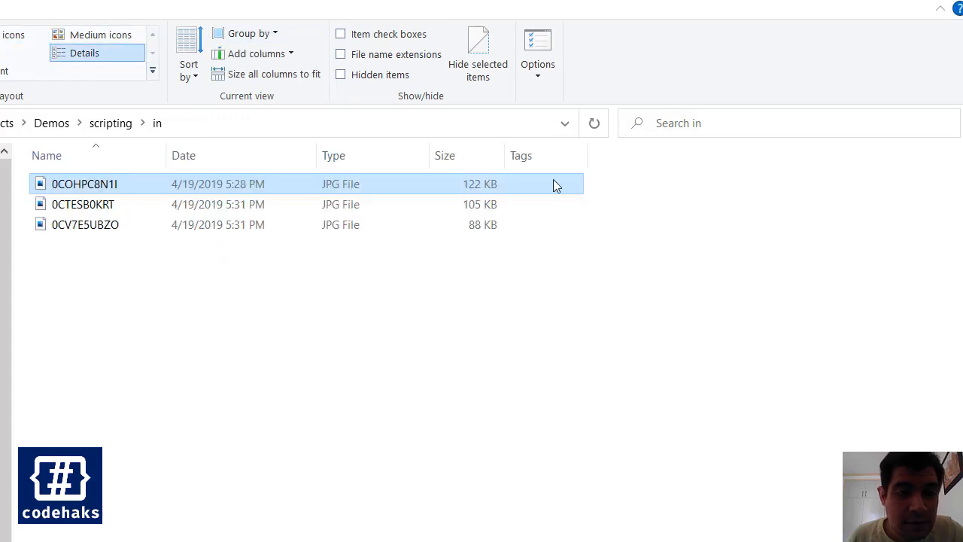
pyautogui.moveTo(629, 163)
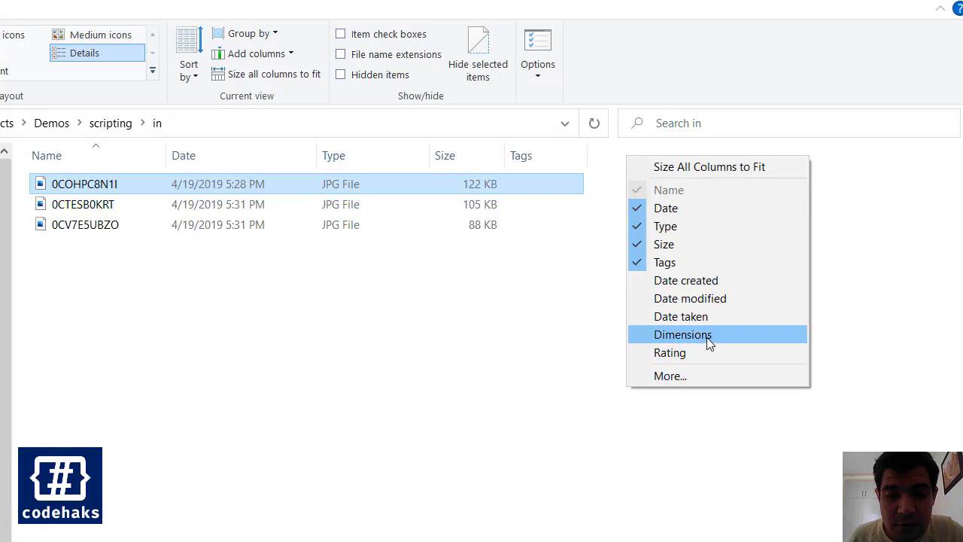
pyautogui.click(682, 334)
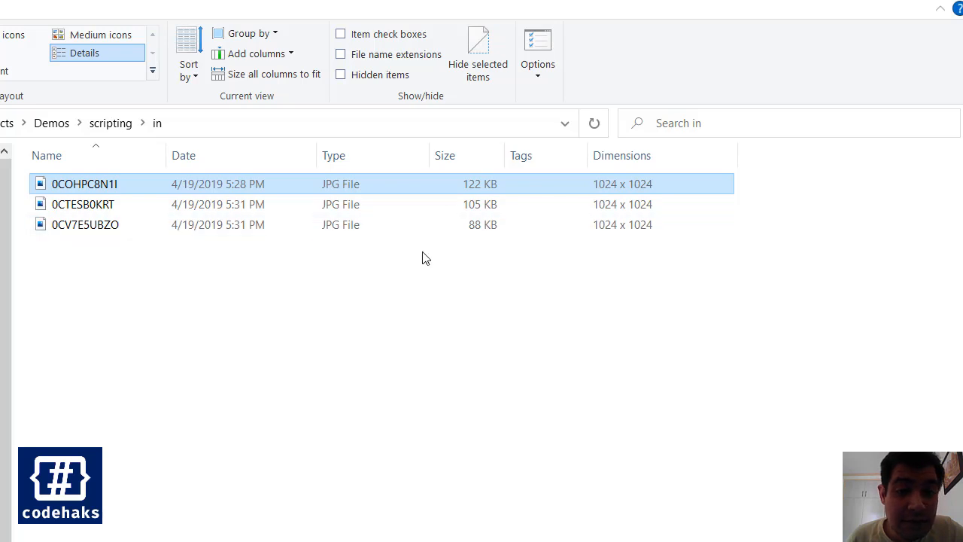
# Step: Return to the scripting folder and open it in VS Code with 'code .'
pyautogui.click(111, 122)
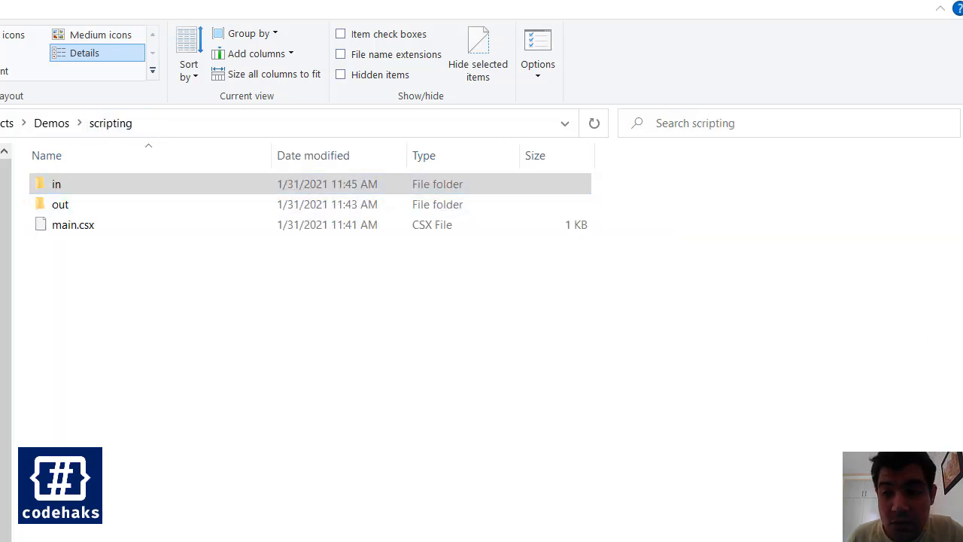
pyautogui.moveTo(131, 139)
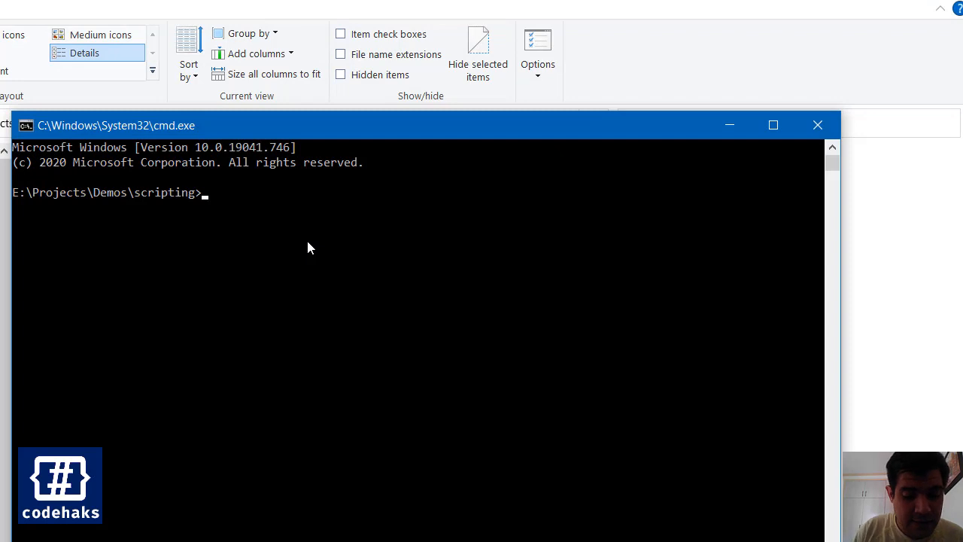
pyautogui.write('code')
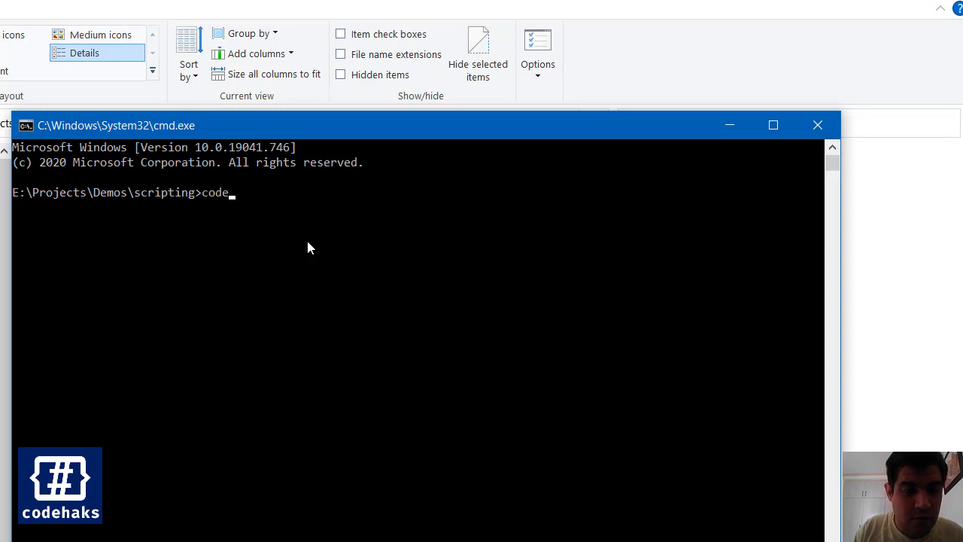
pyautogui.write('.')
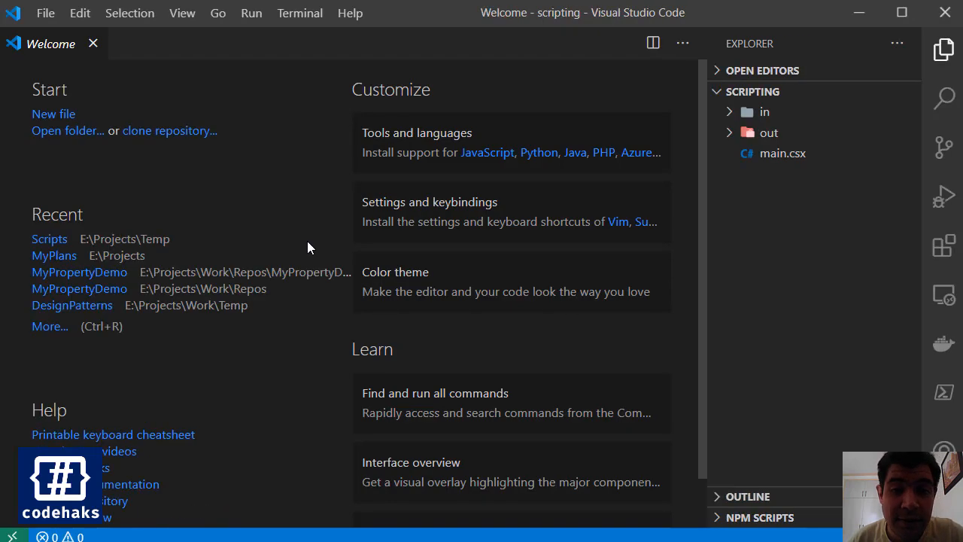
pyautogui.moveTo(783, 152)
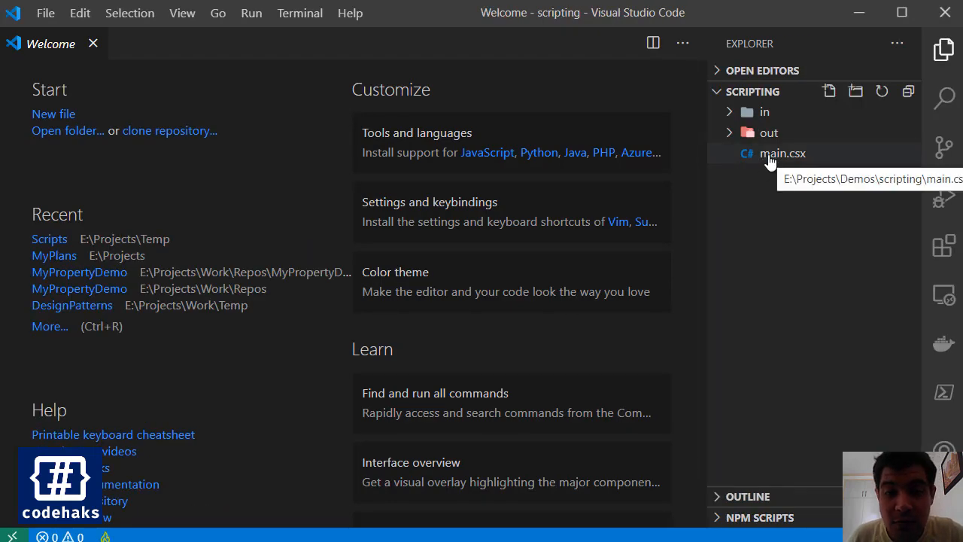
# Step: Open main.csx and read its ImageSharp resize code, widening the editor to show full lines
pyautogui.doubleClick(782, 153)
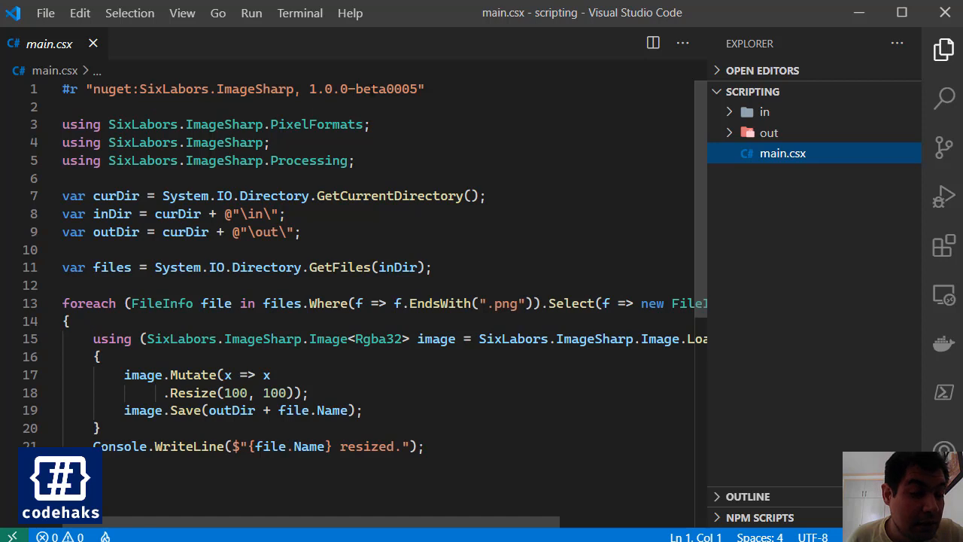
pyautogui.moveTo(319, 88); pyautogui.dragTo(424, 89)
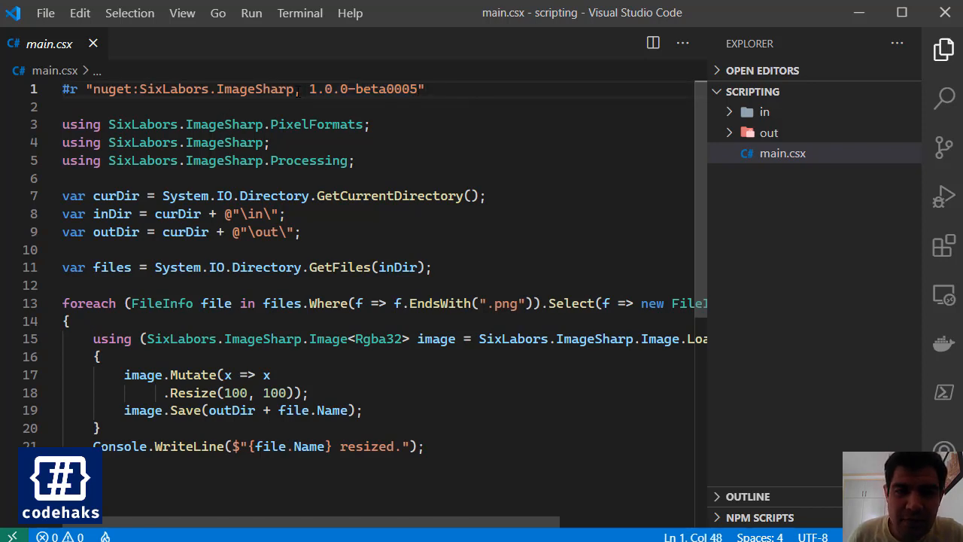
pyautogui.doubleClick(254, 89)
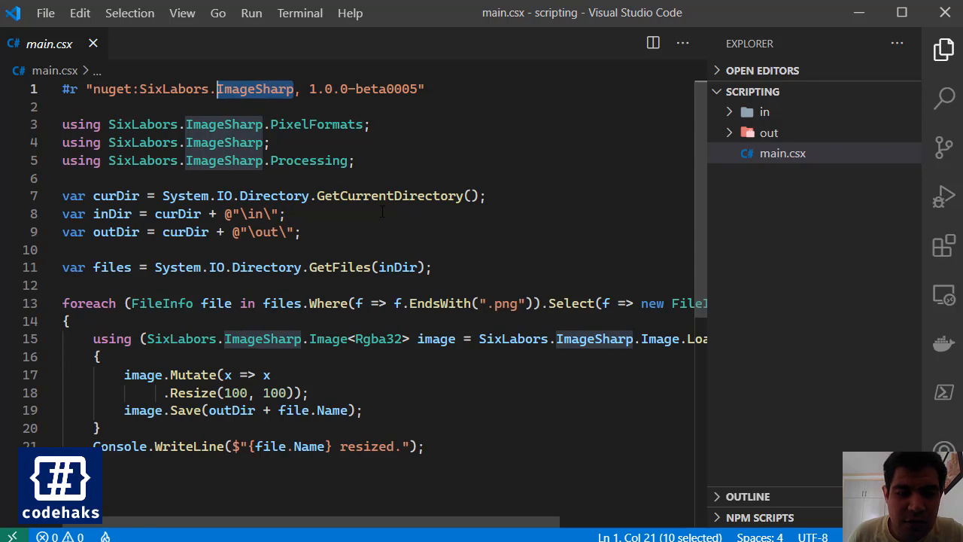
pyautogui.moveTo(399, 372)
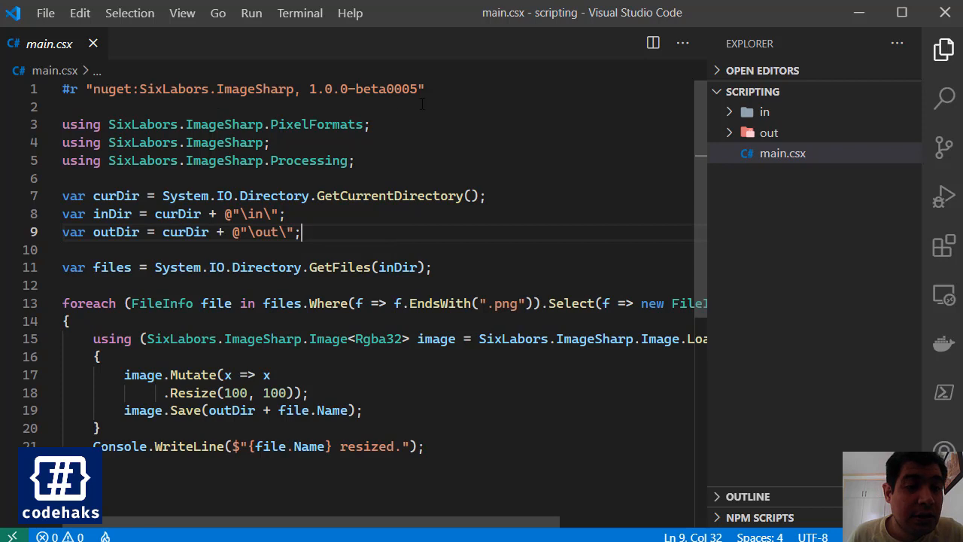
pyautogui.tripleClick(243, 89)
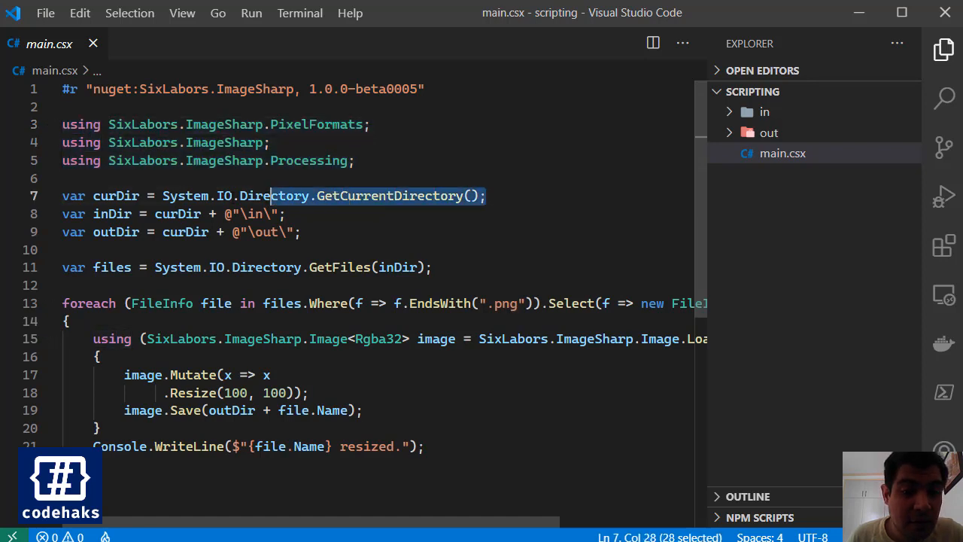
pyautogui.click(283, 213)
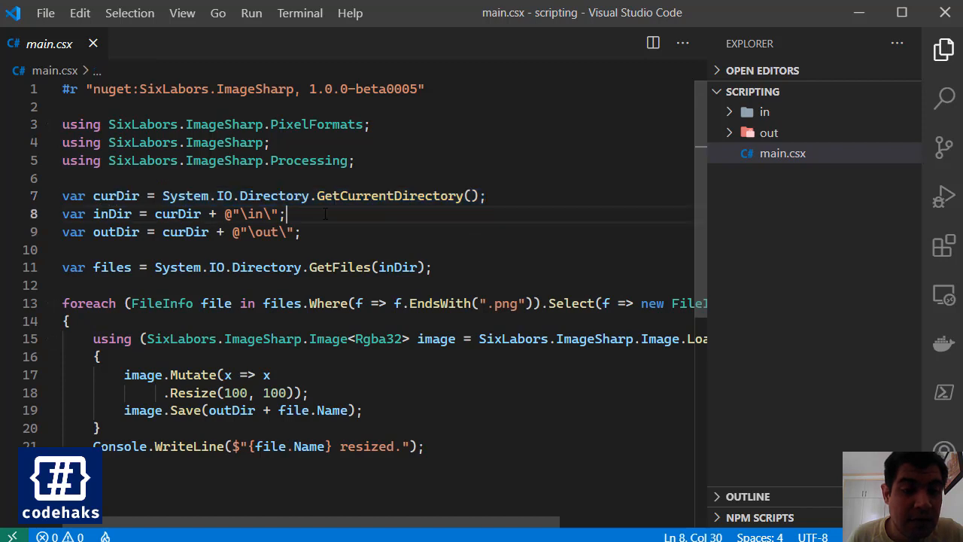
pyautogui.moveTo(227, 231); pyautogui.dragTo(298, 232)
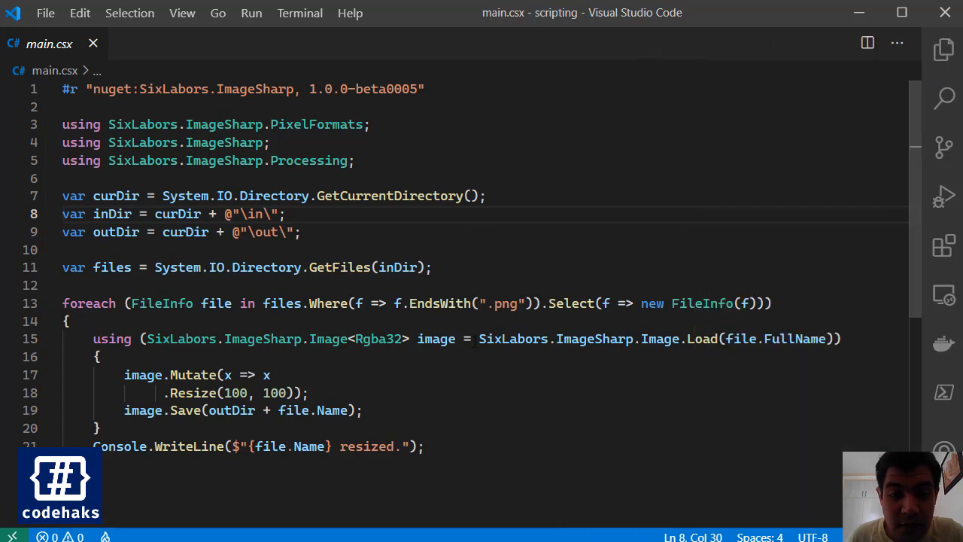
pyautogui.scroll(-3)
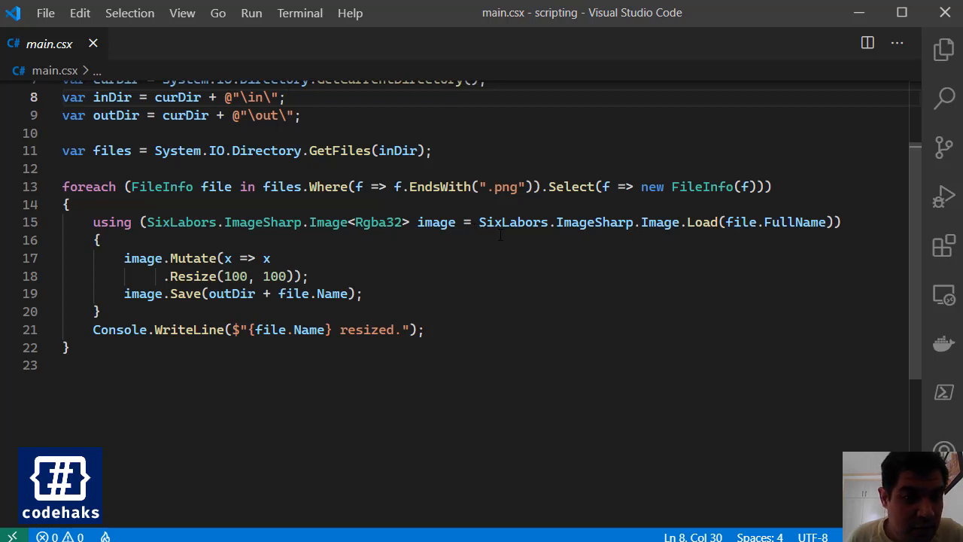
# Step: Change the EndsWith filter on line 13 from png to jpg
pyautogui.doubleClick(505, 187)
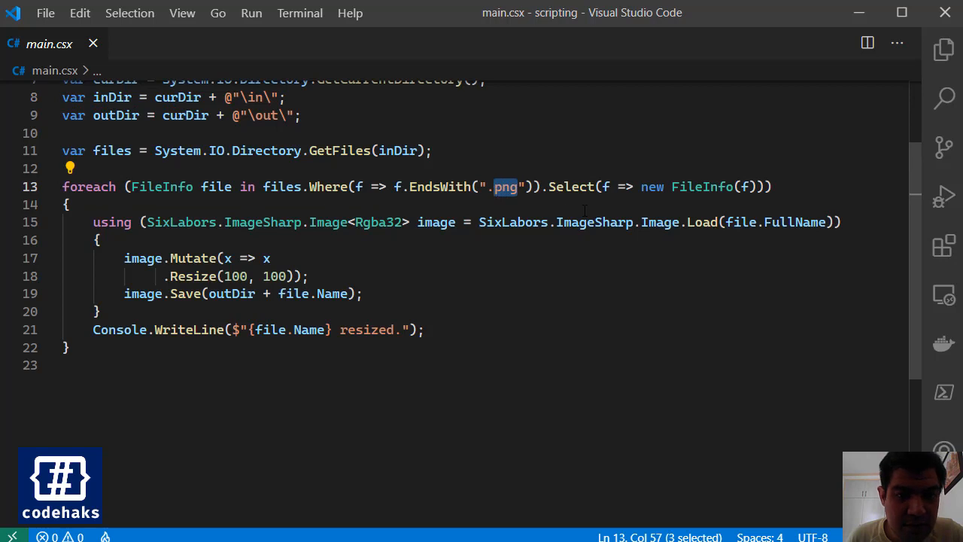
pyautogui.write('j')
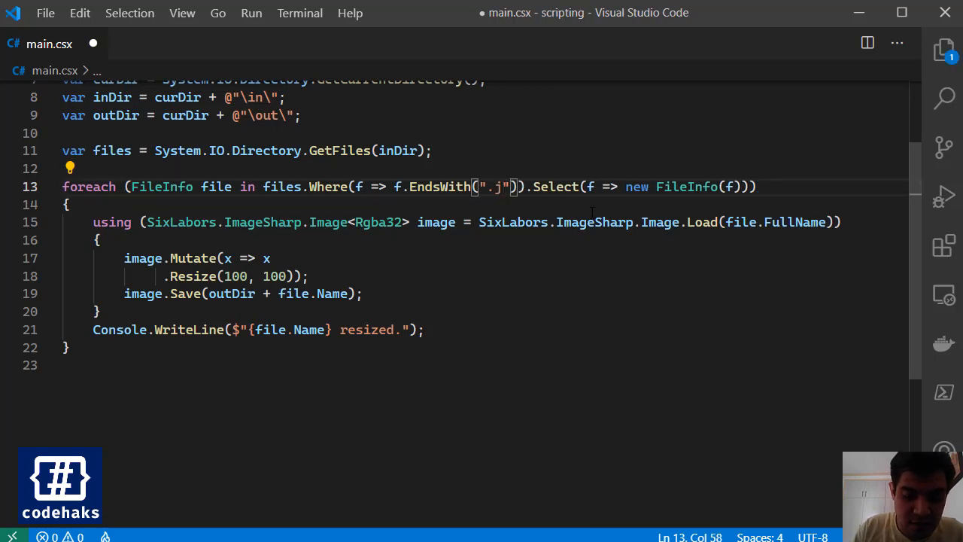
pyautogui.write('pg')
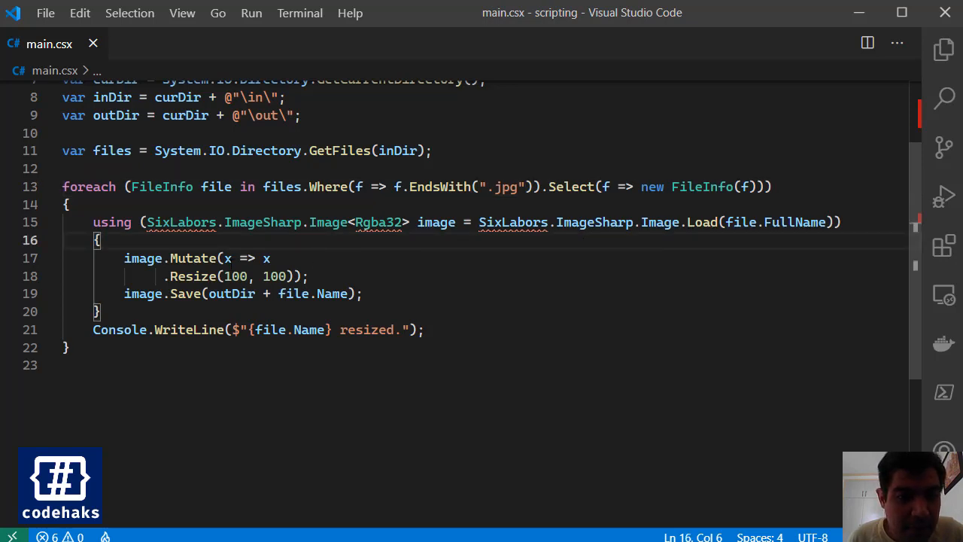
pyautogui.moveTo(418, 272)
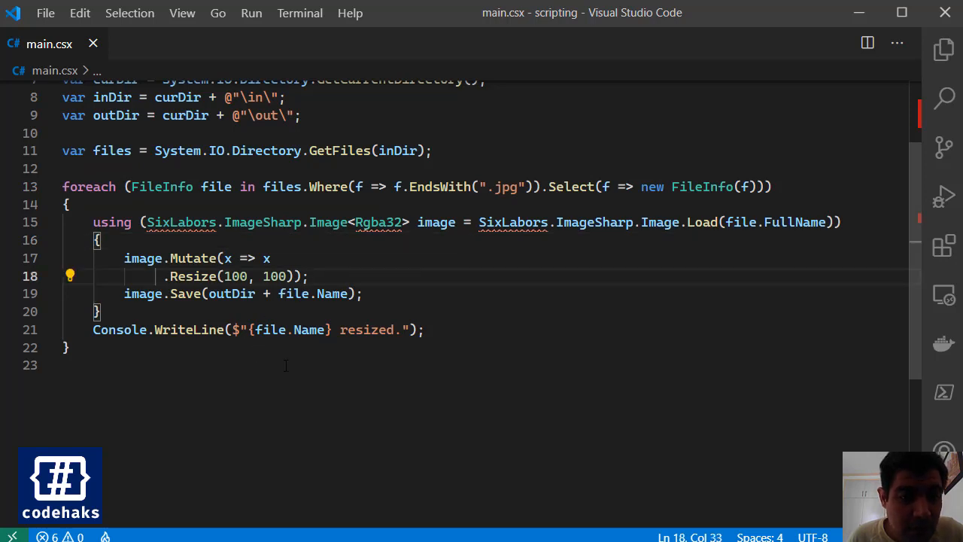
pyautogui.moveTo(516, 271)
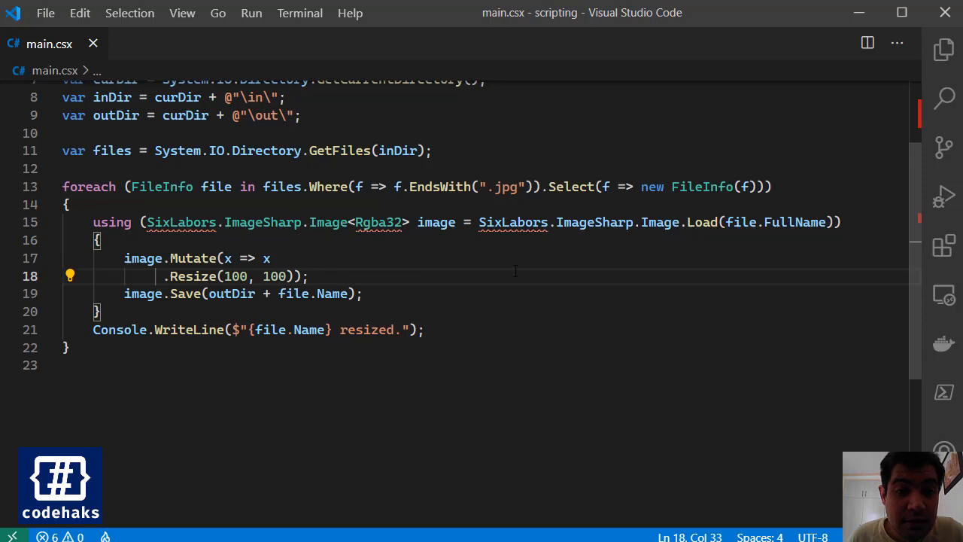
# Step: Run 'dotnet script main.csx' in a new terminal and enlarge the panel to read the output
pyautogui.click(299, 13)
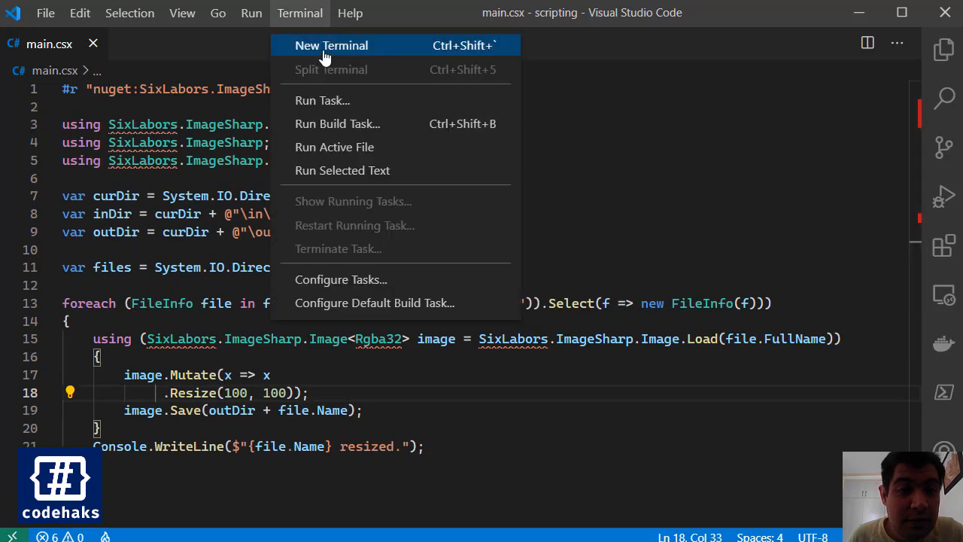
pyautogui.click(331, 45)
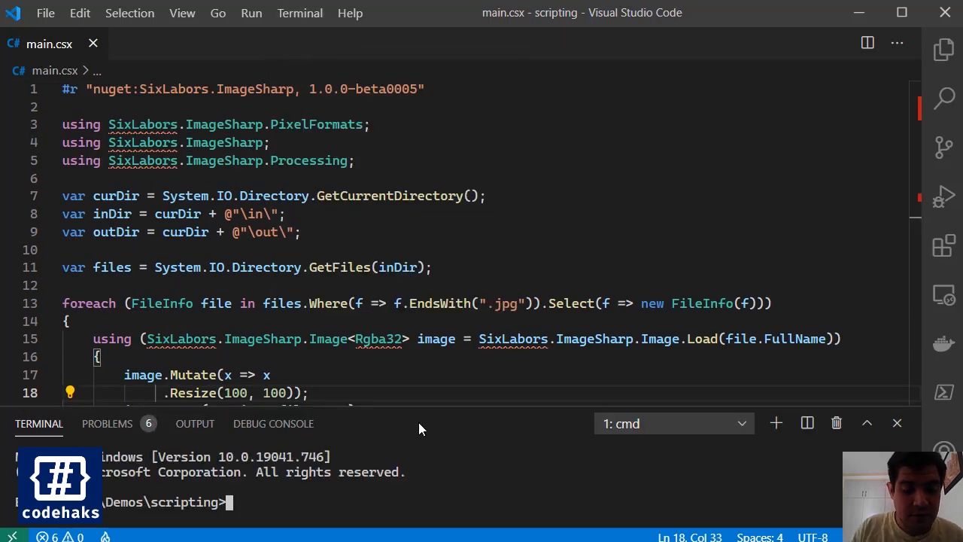
pyautogui.write('dotnet scr')
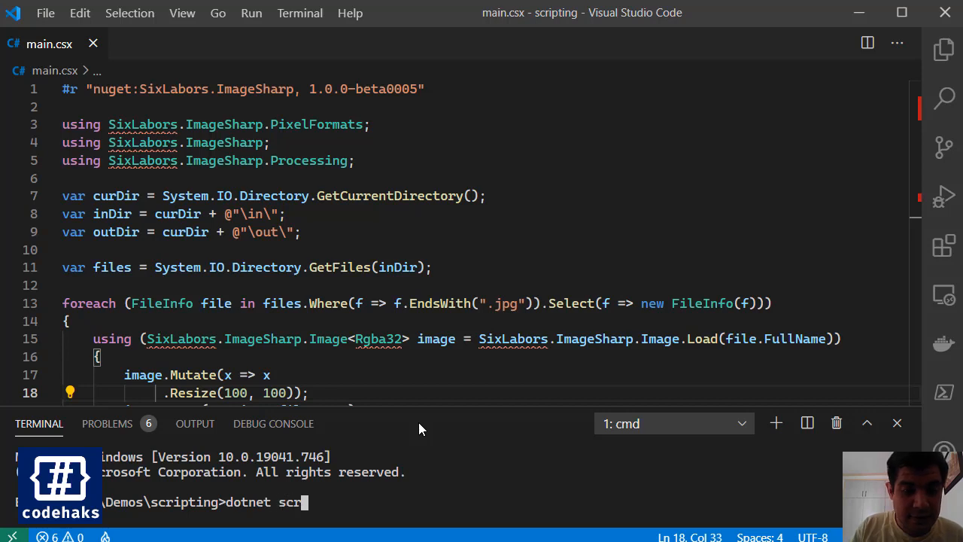
pyautogui.write('ipt')
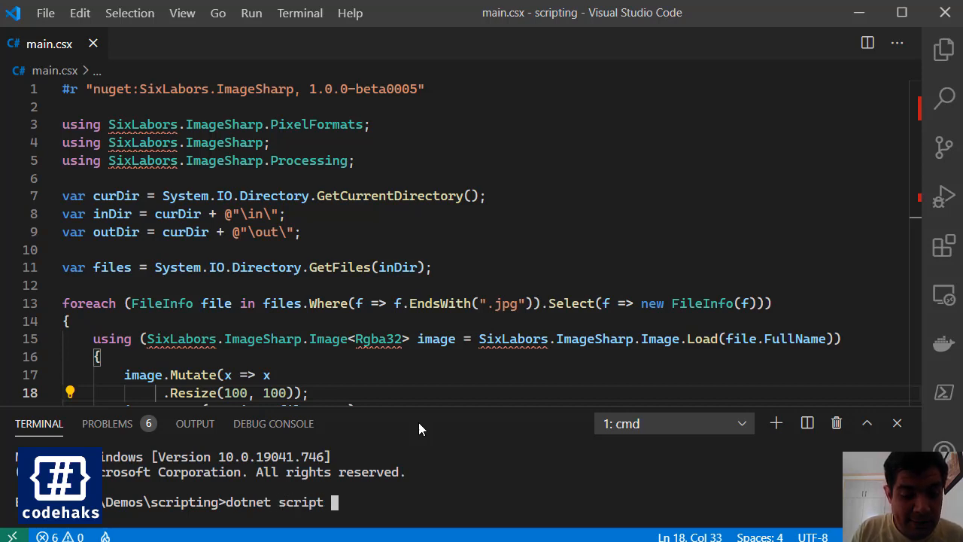
pyautogui.write('main.')
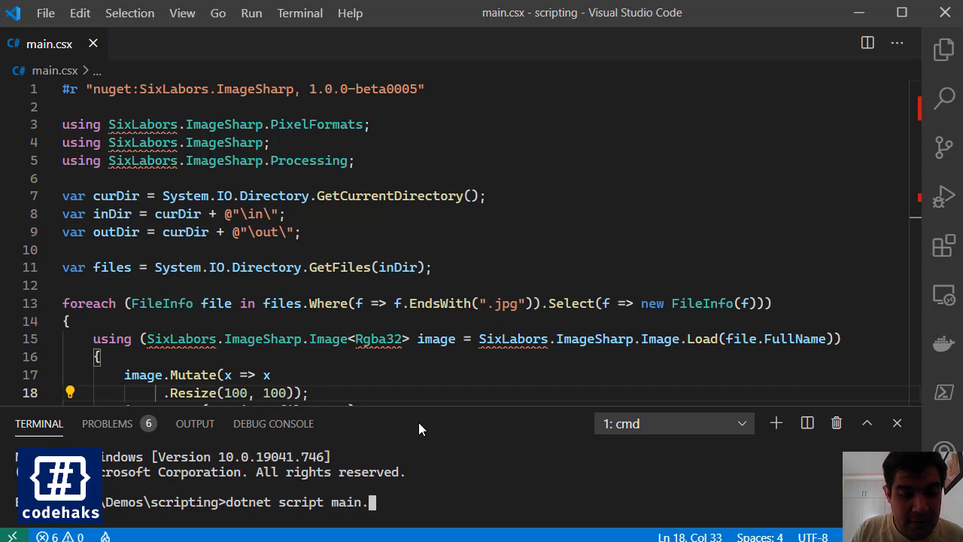
pyautogui.write('csx')
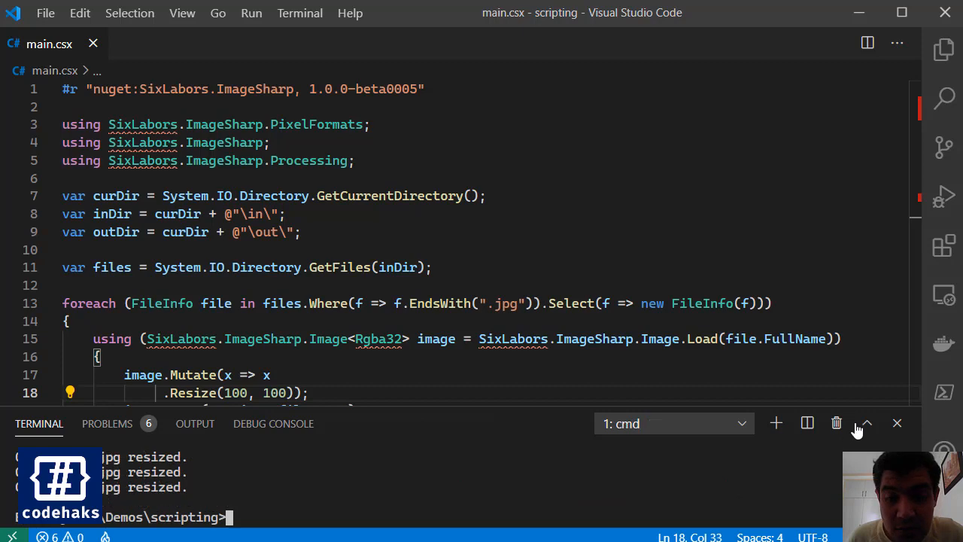
pyautogui.click(863, 423)
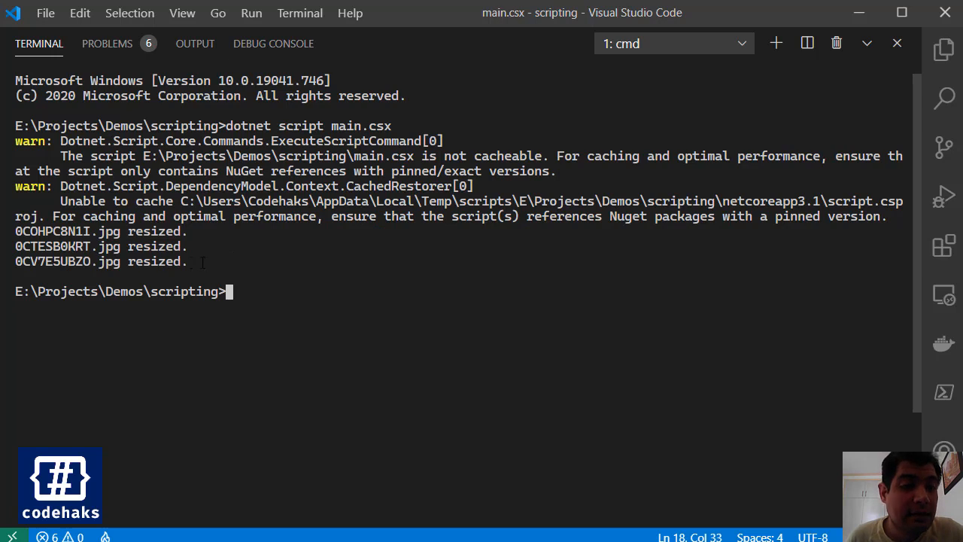
pyautogui.moveTo(15, 231); pyautogui.dragTo(188, 261)
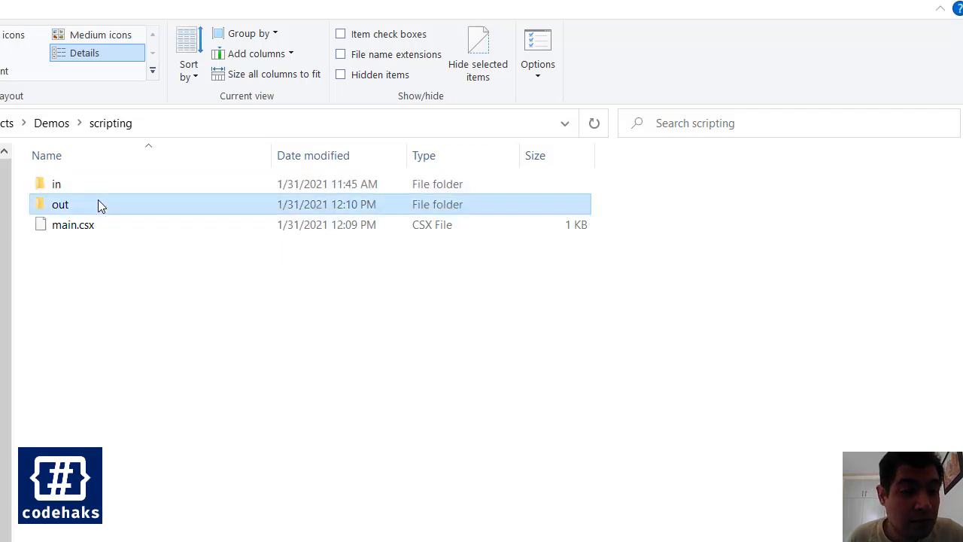
# Step: Open the out folder in Details view and check the three JPG copies are 100 x 100
pyautogui.doubleClick(60, 204)
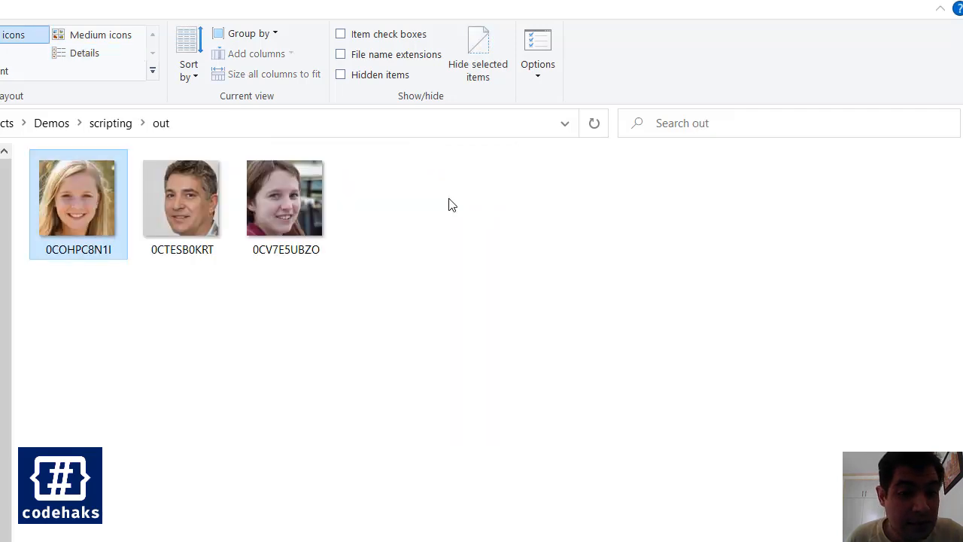
pyautogui.click(84, 53)
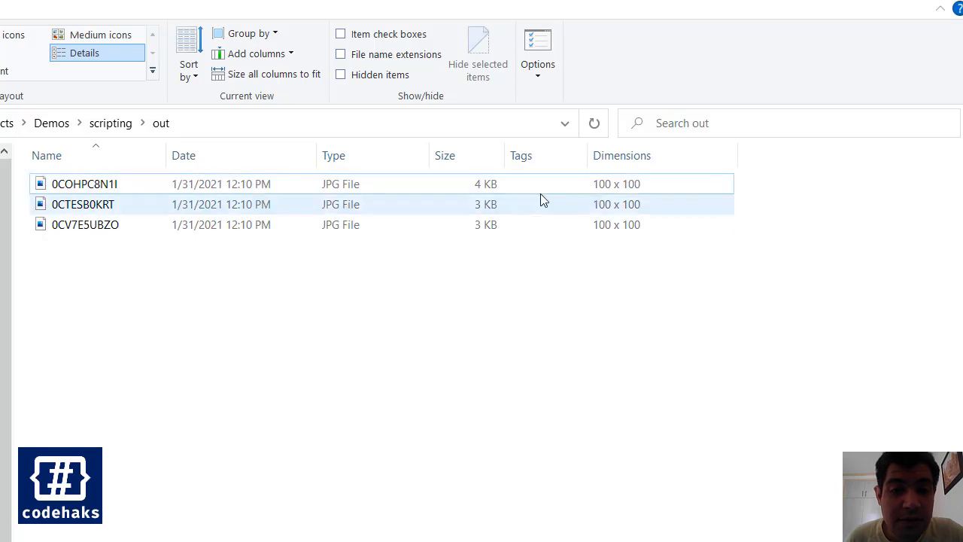
pyautogui.click(201, 244)
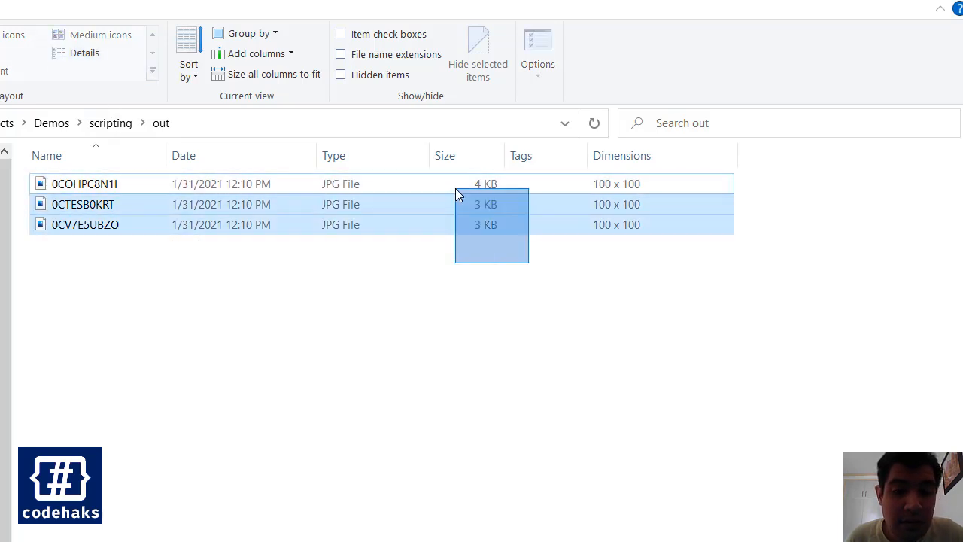
pyautogui.click(85, 184)
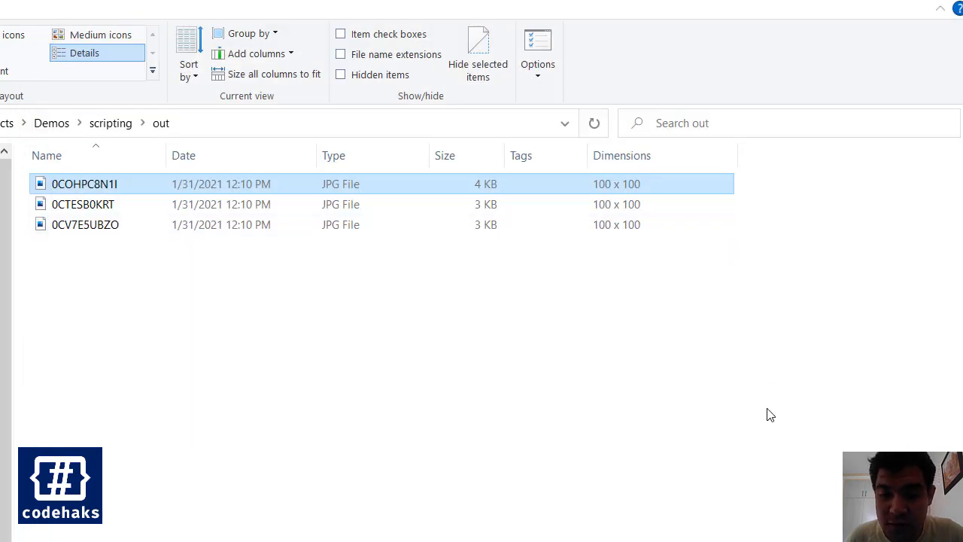
pyautogui.moveTo(884, 377)
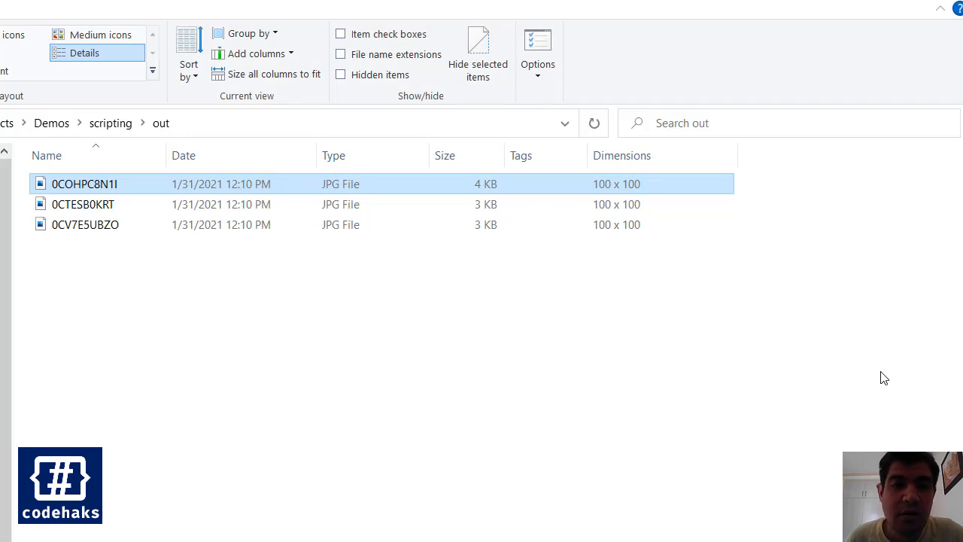
pyautogui.moveTo(752, 369)
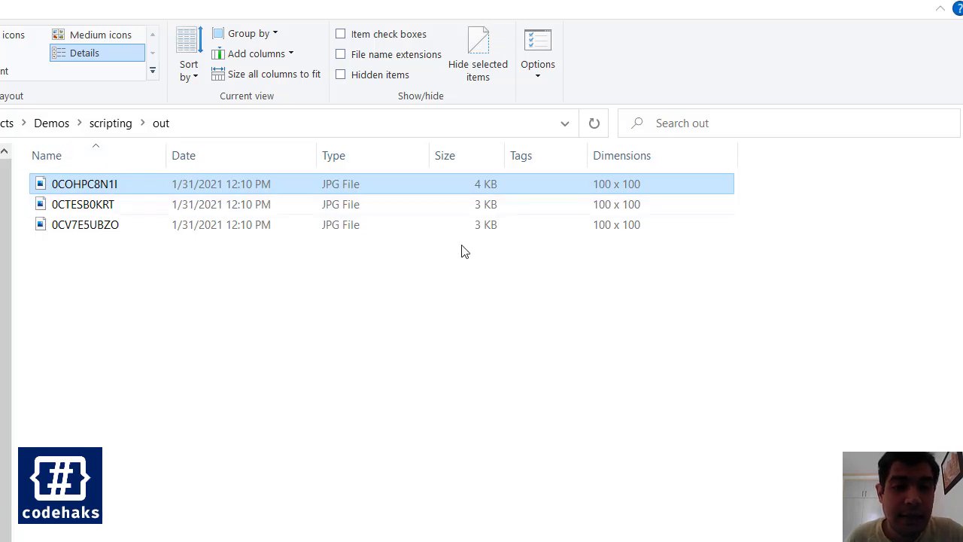
pyautogui.moveTo(875, 317)
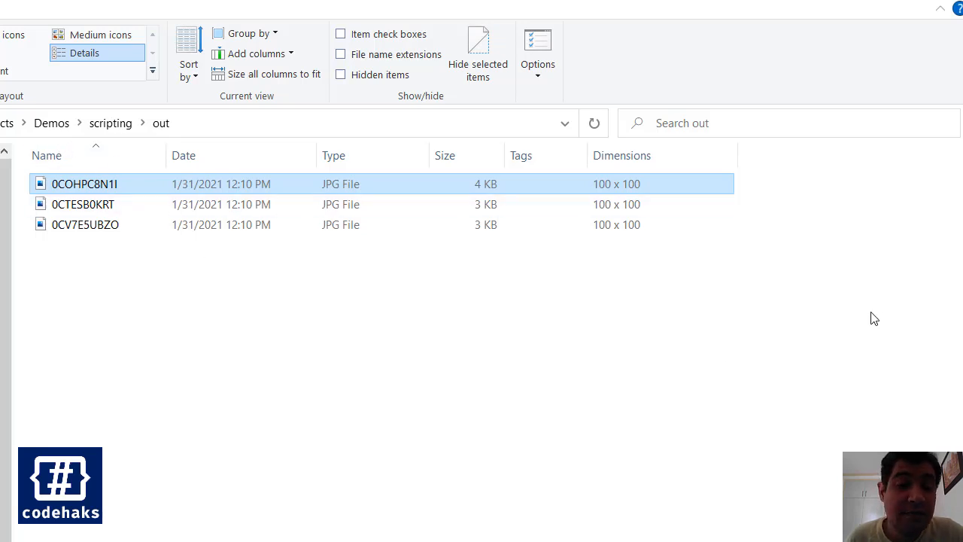